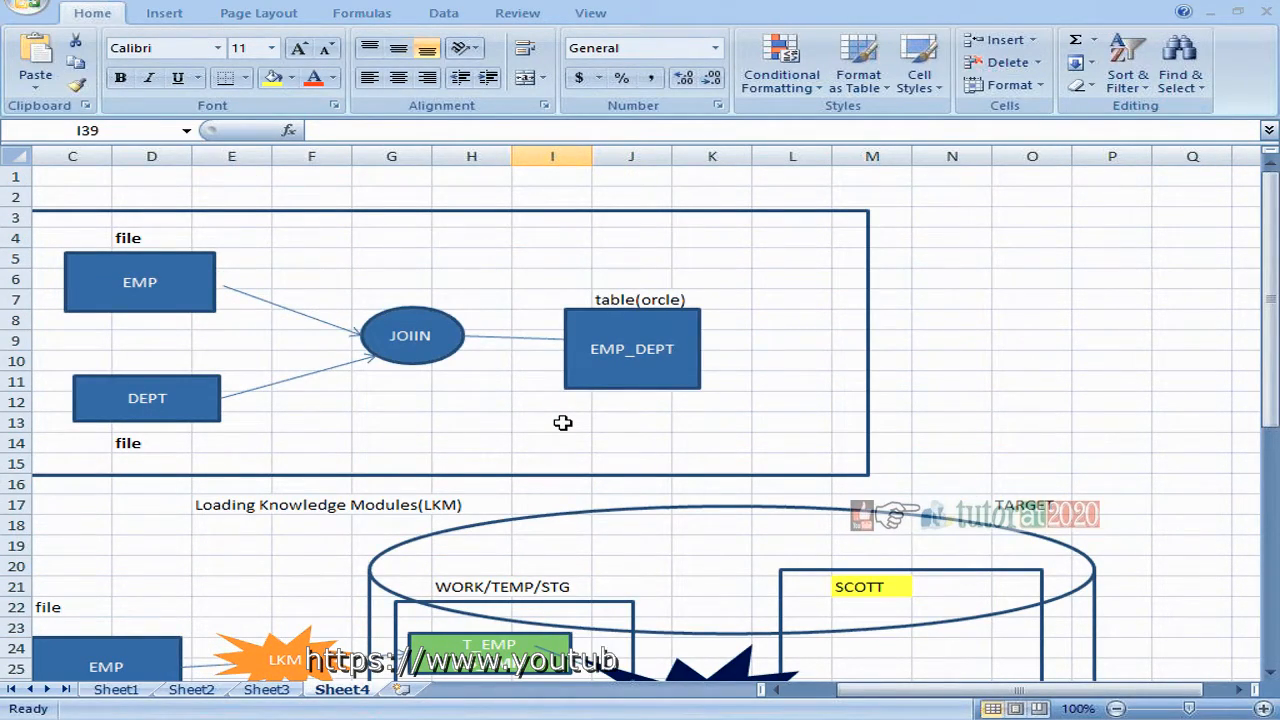
mouse_move(576, 424)
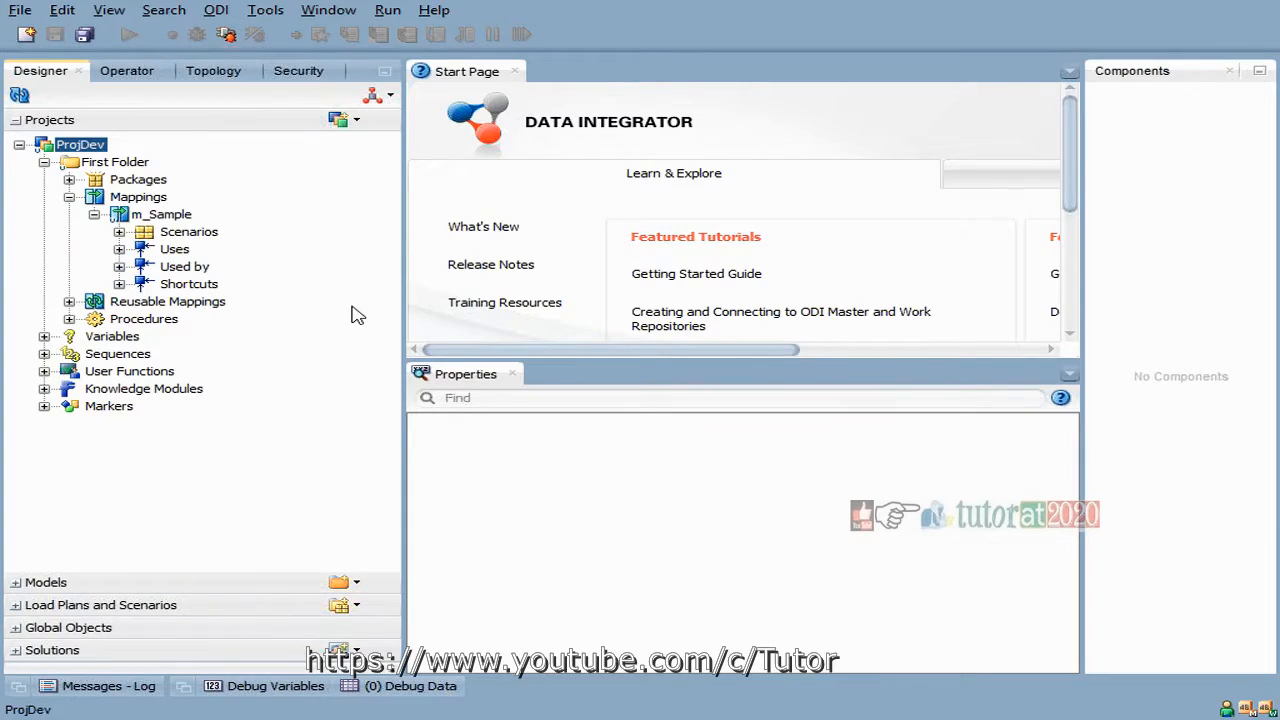
mouse_move(390, 336)
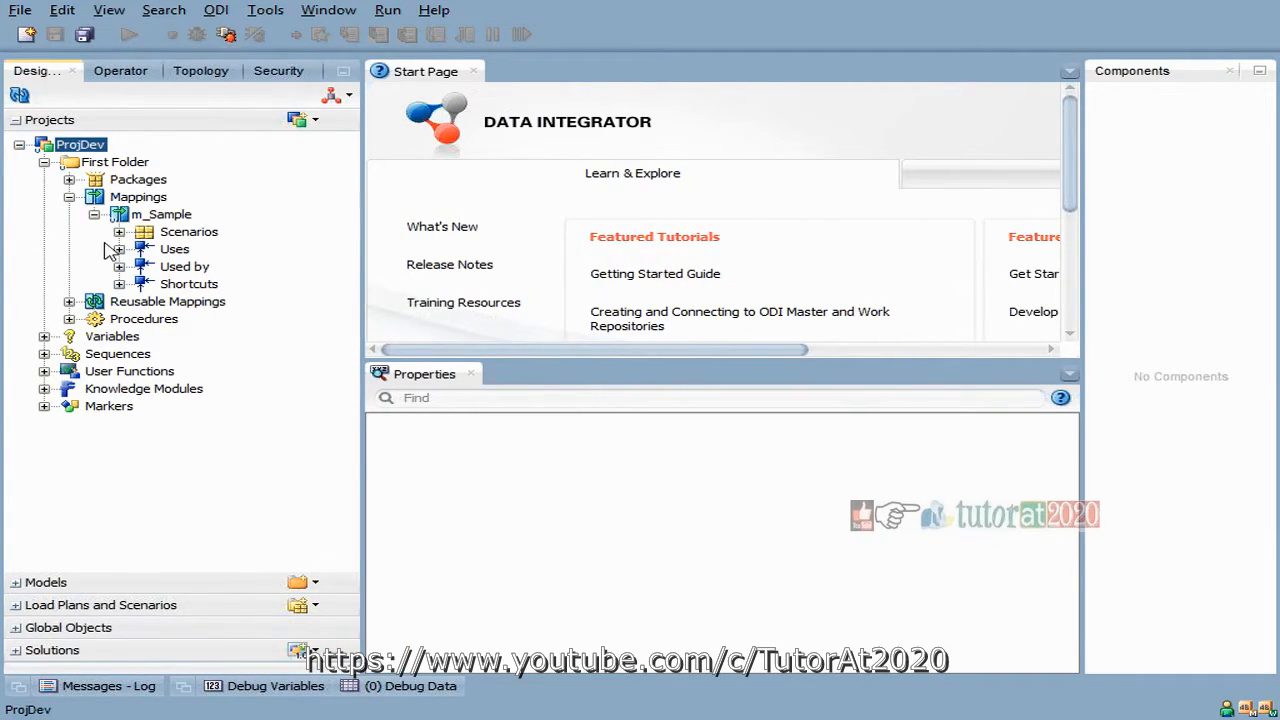
mouse_move(204, 276)
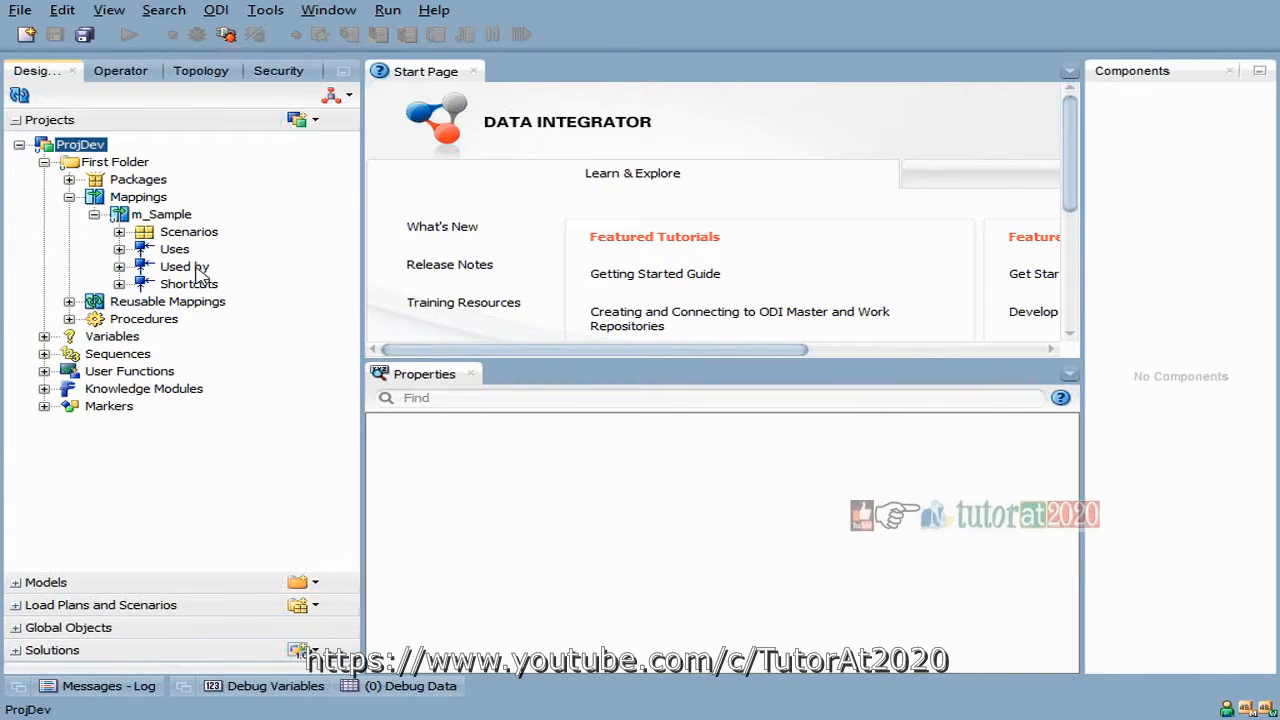
Step: List the tables ending in 52 and begin SELECT statements on EMP_SRC_ODI52 and EMP_ODI_TGT52
left_click(138, 196)
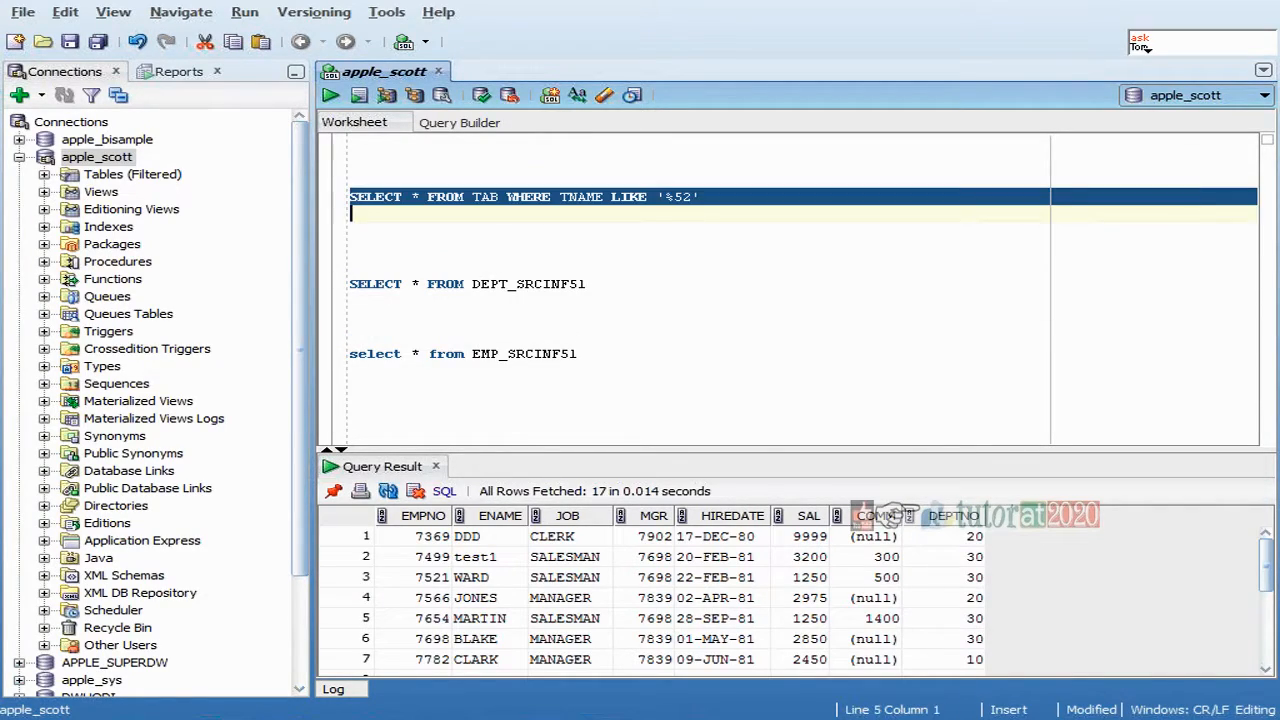
left_click(358, 94)
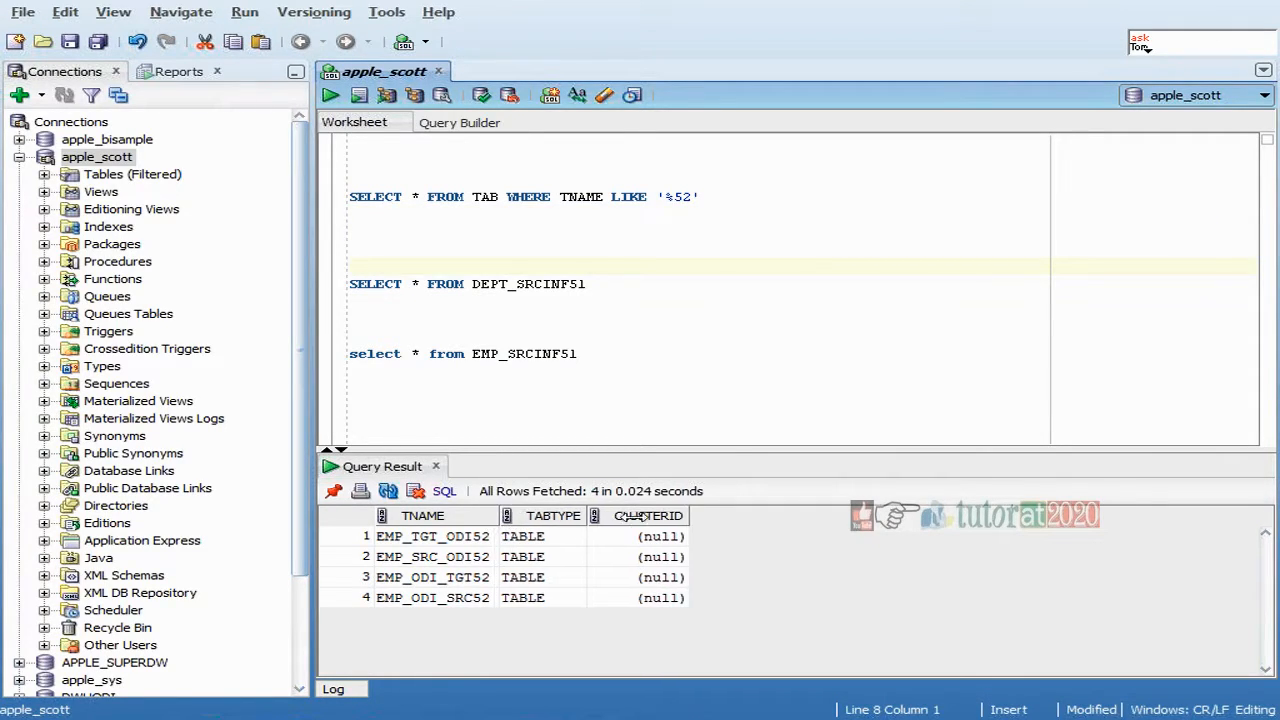
left_click(432, 576)
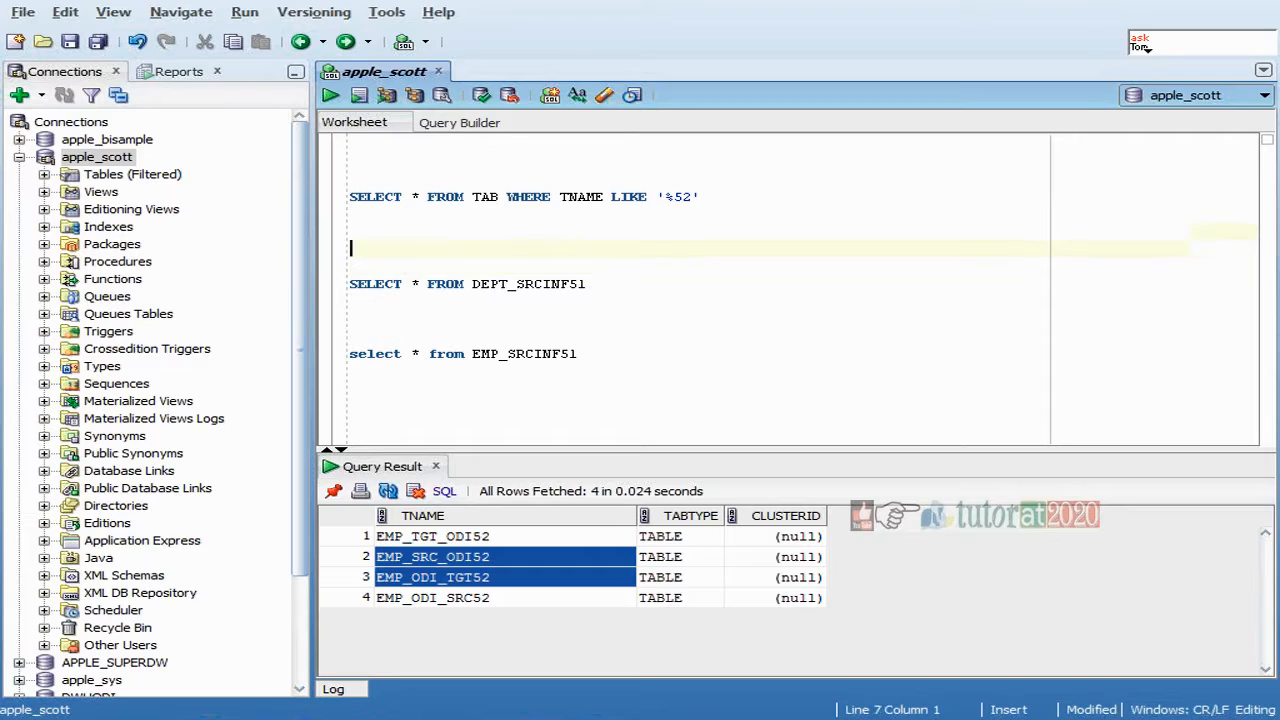
type("EMP_SRC_ODI52")
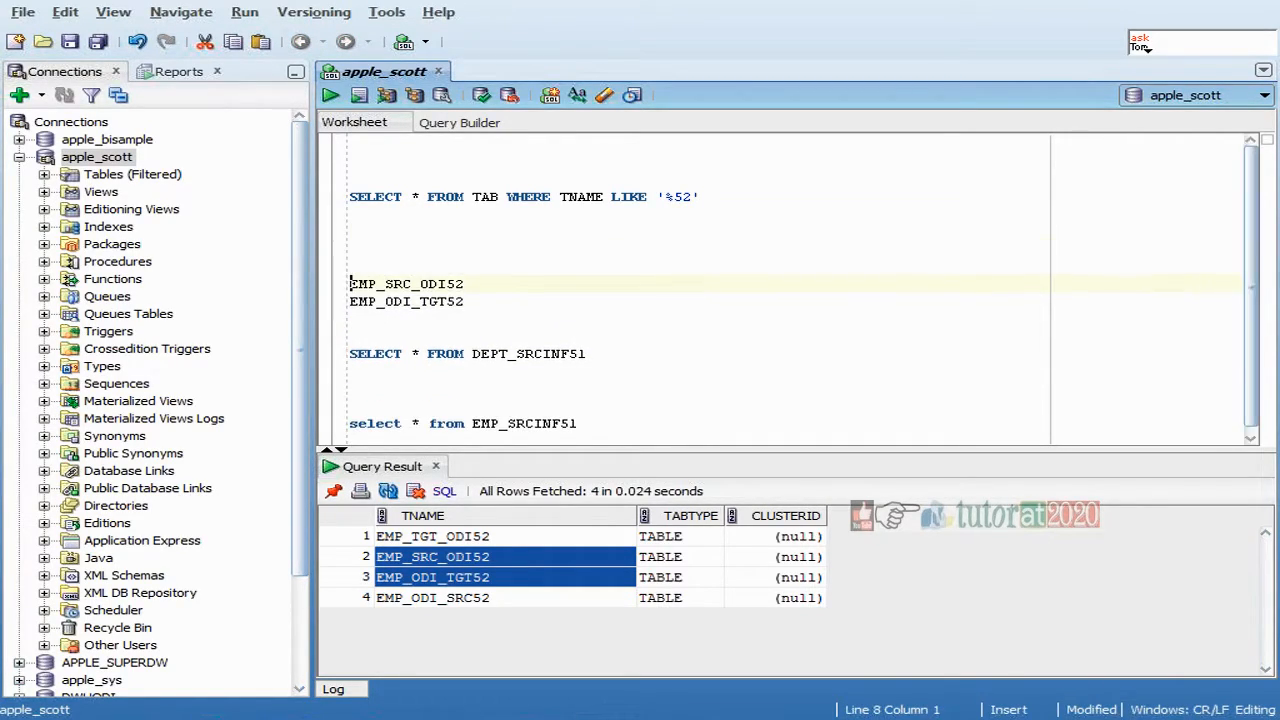
type("SELEC")
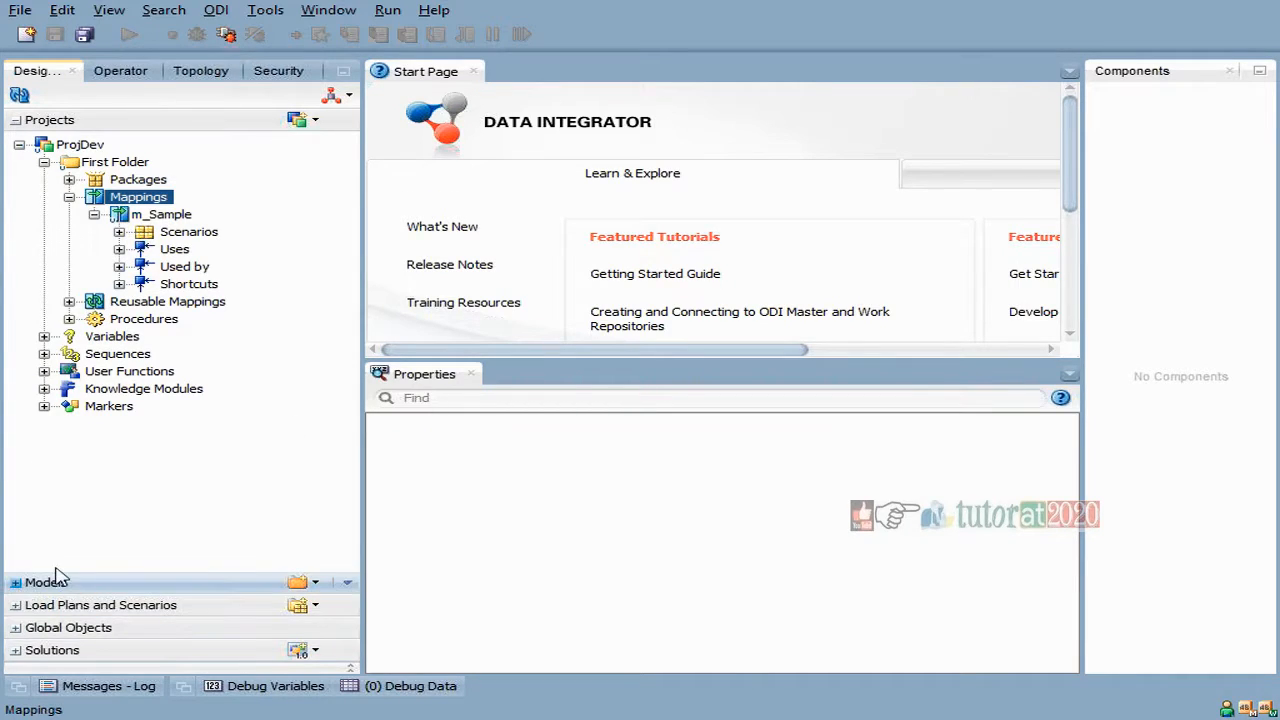
Step: Expand the Models accordion in the Designer navigator
left_click(46, 582)
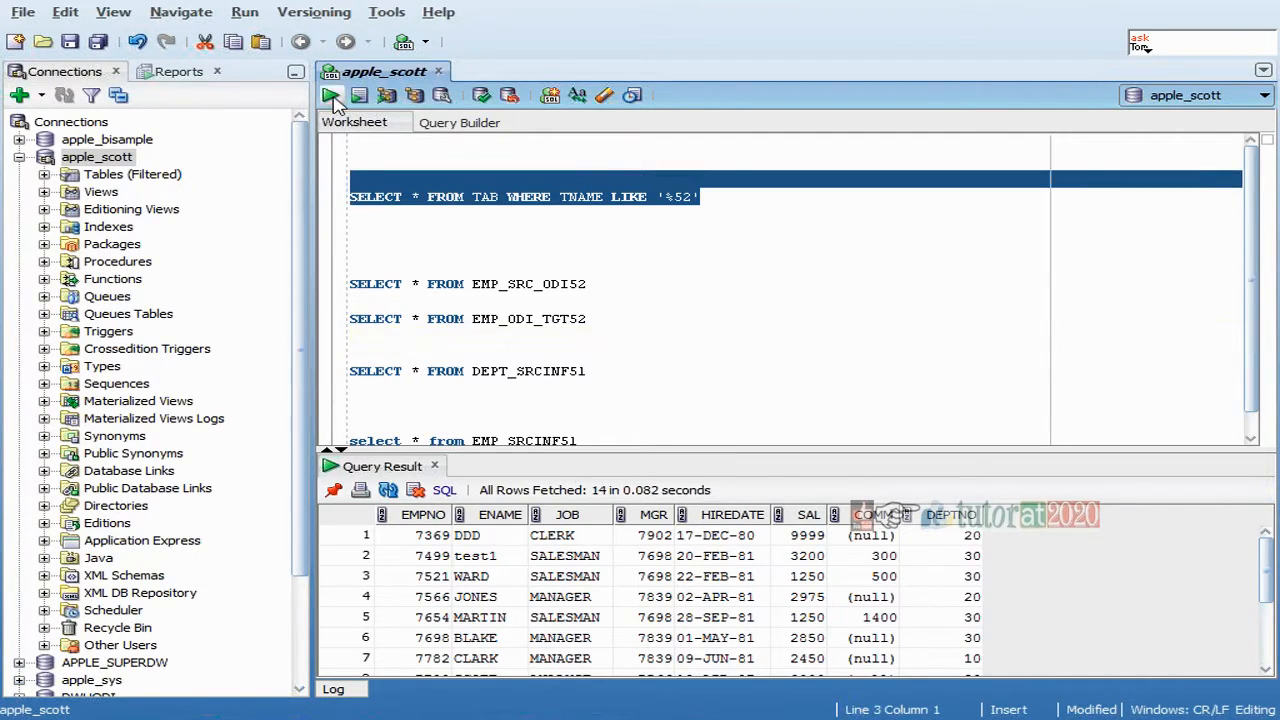
Step: Run the worksheet queries to fetch the 14 employee rows
left_click(330, 96)
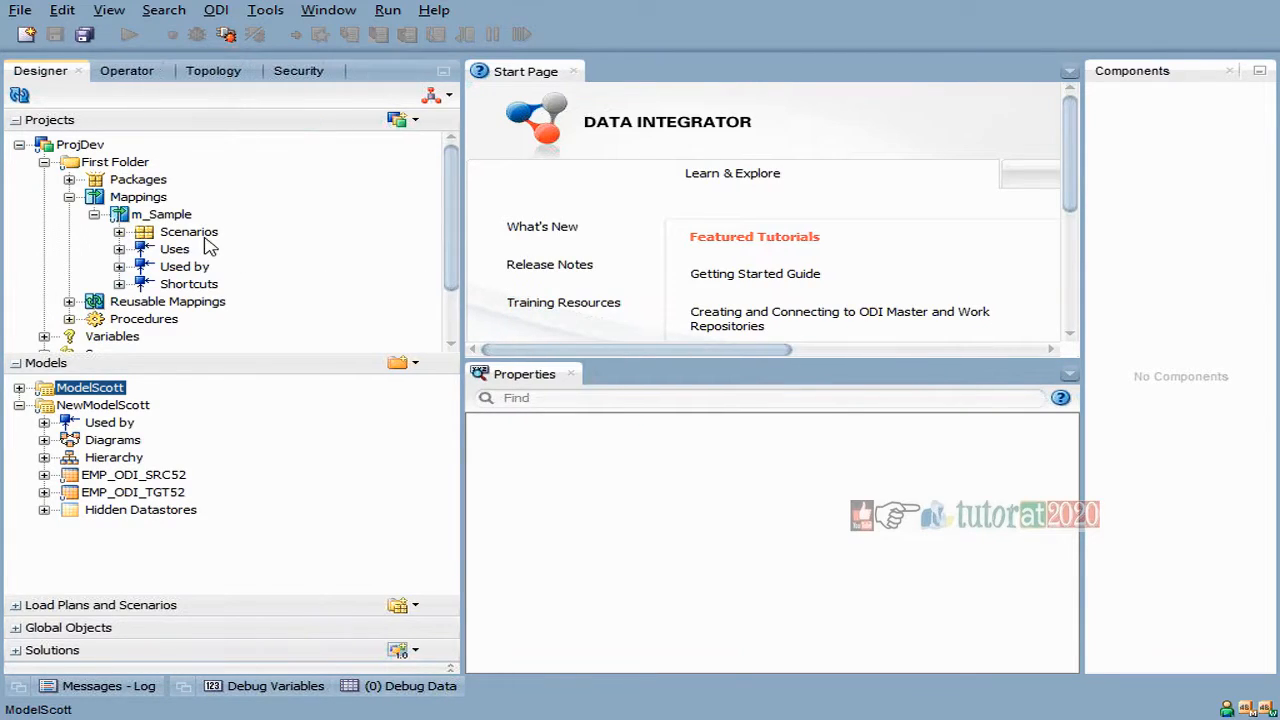
Step: Create a new mapping named m_Simple under the Mappings folder
right_click(138, 196)
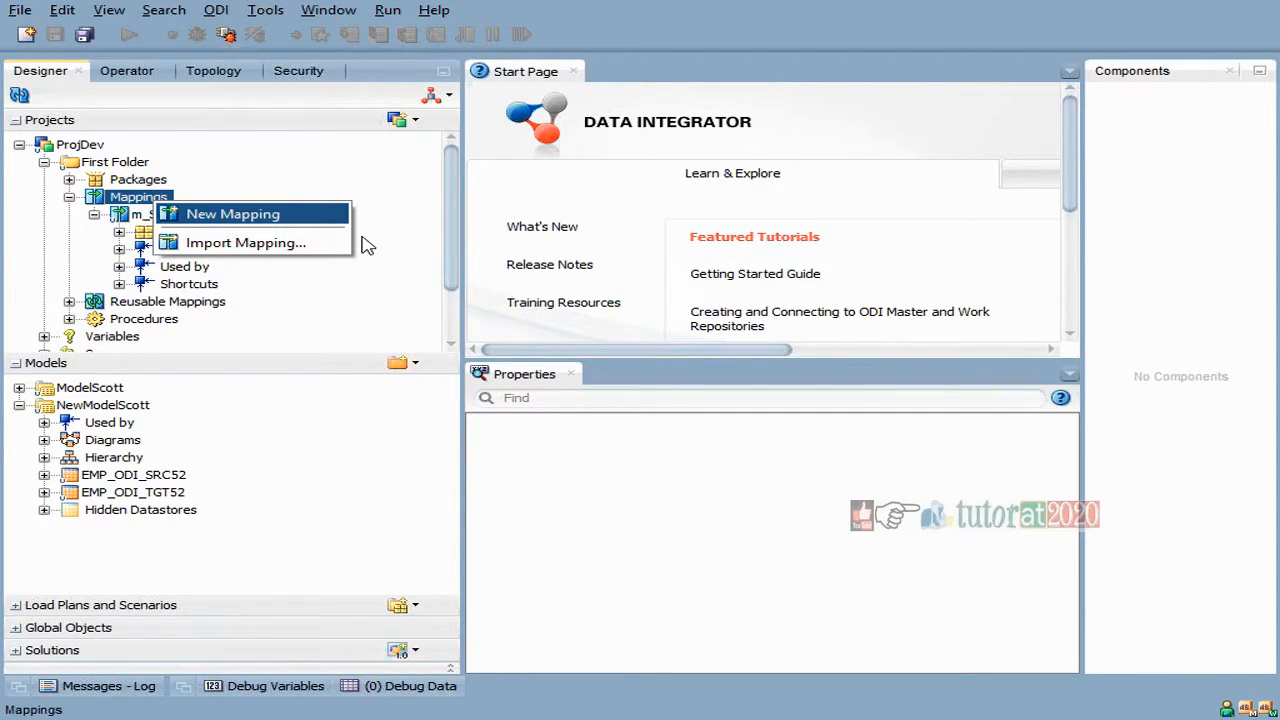
left_click(232, 212)
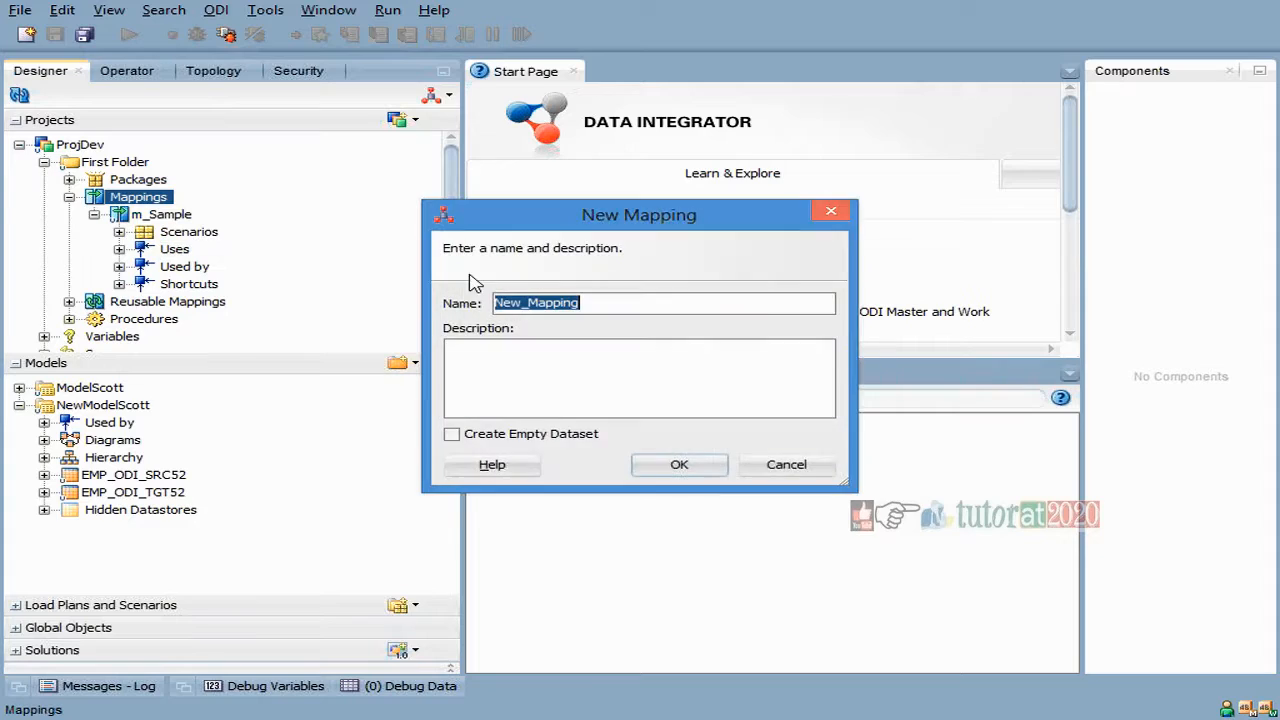
type("M_")
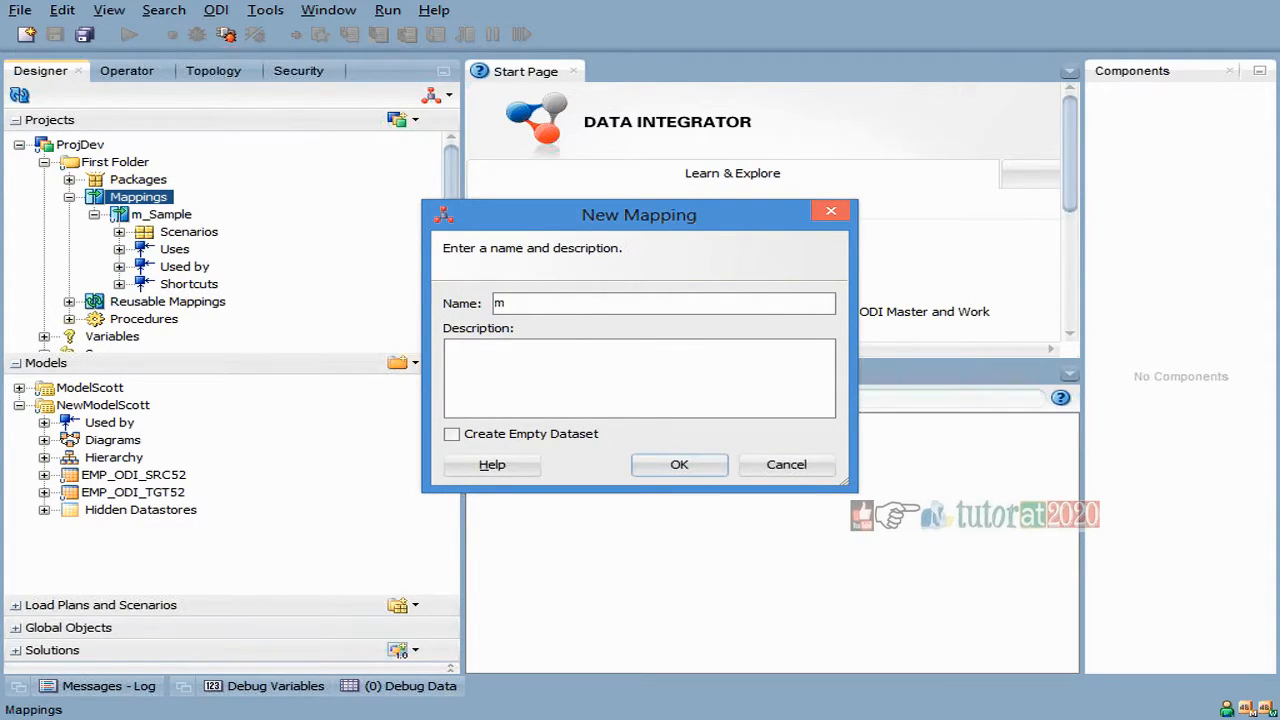
type("_Simp")
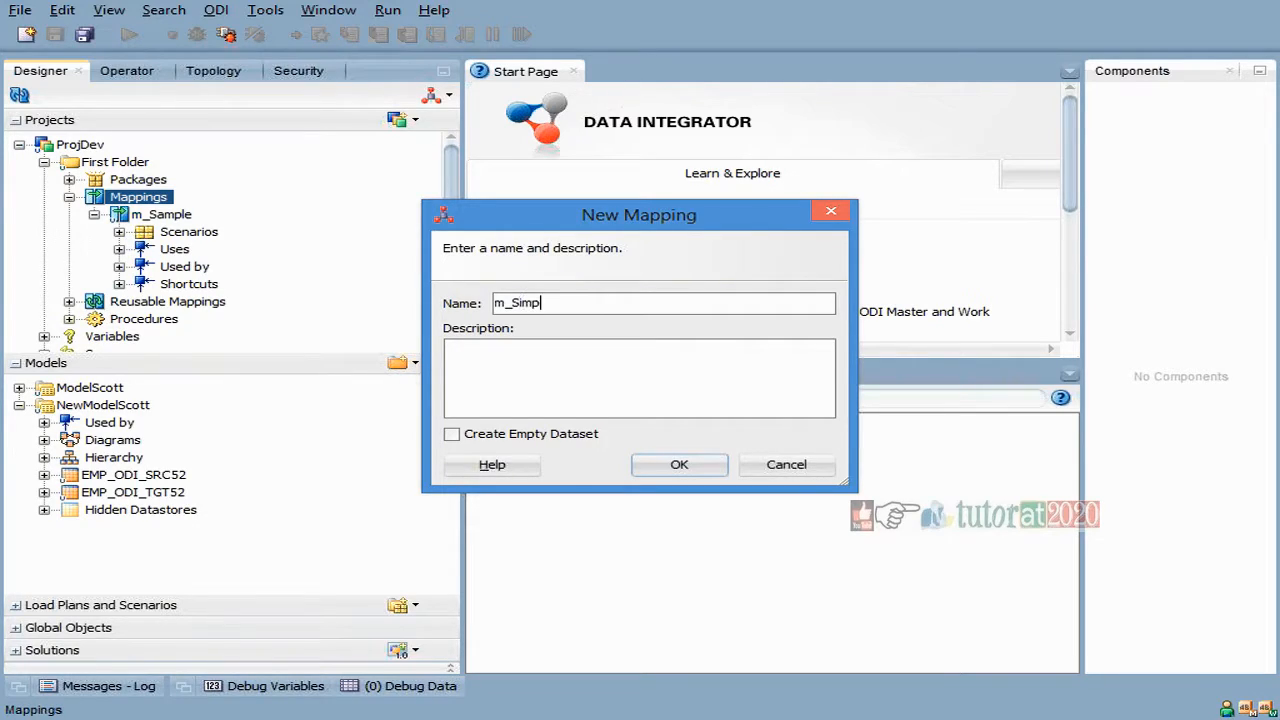
type("le")
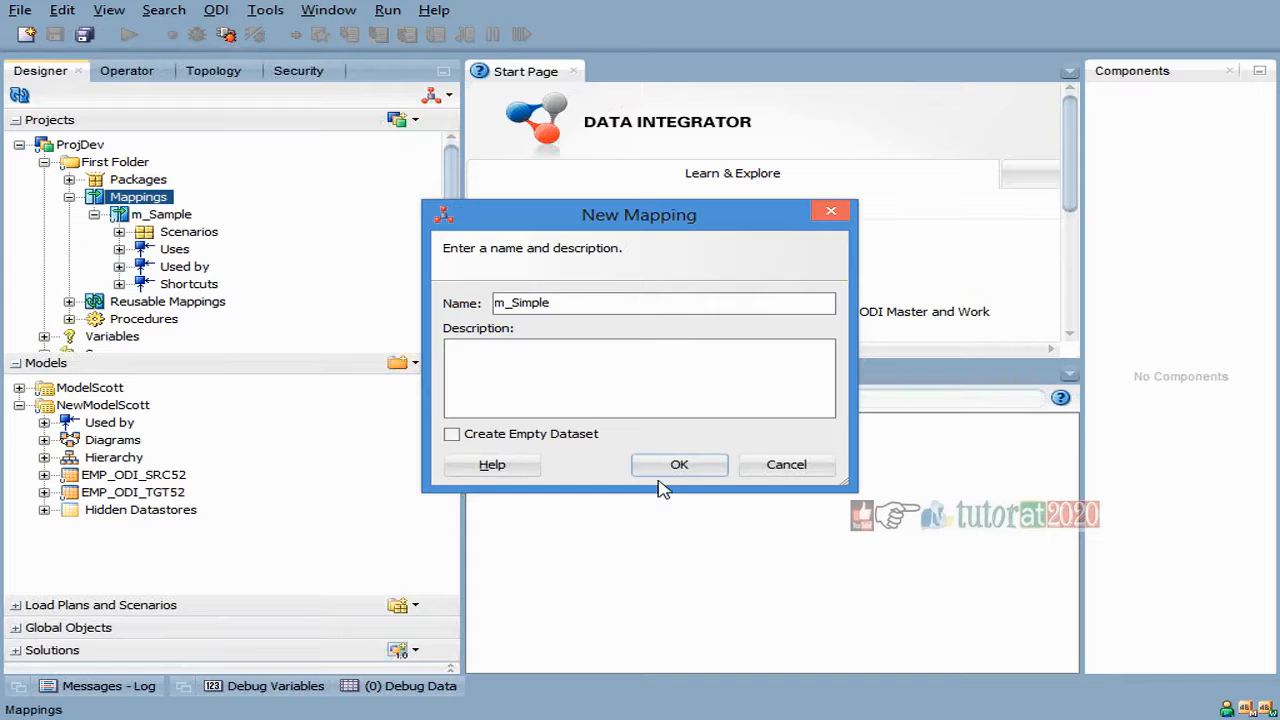
left_click(784, 464)
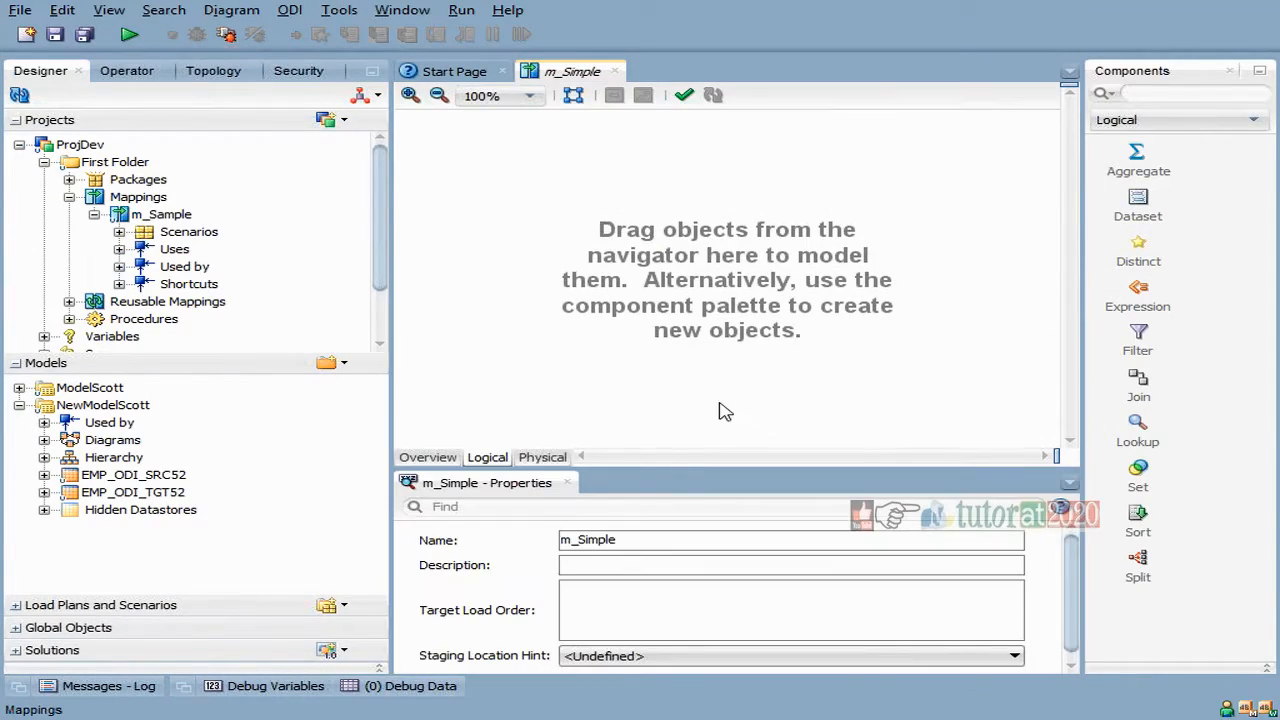
mouse_move(56, 344)
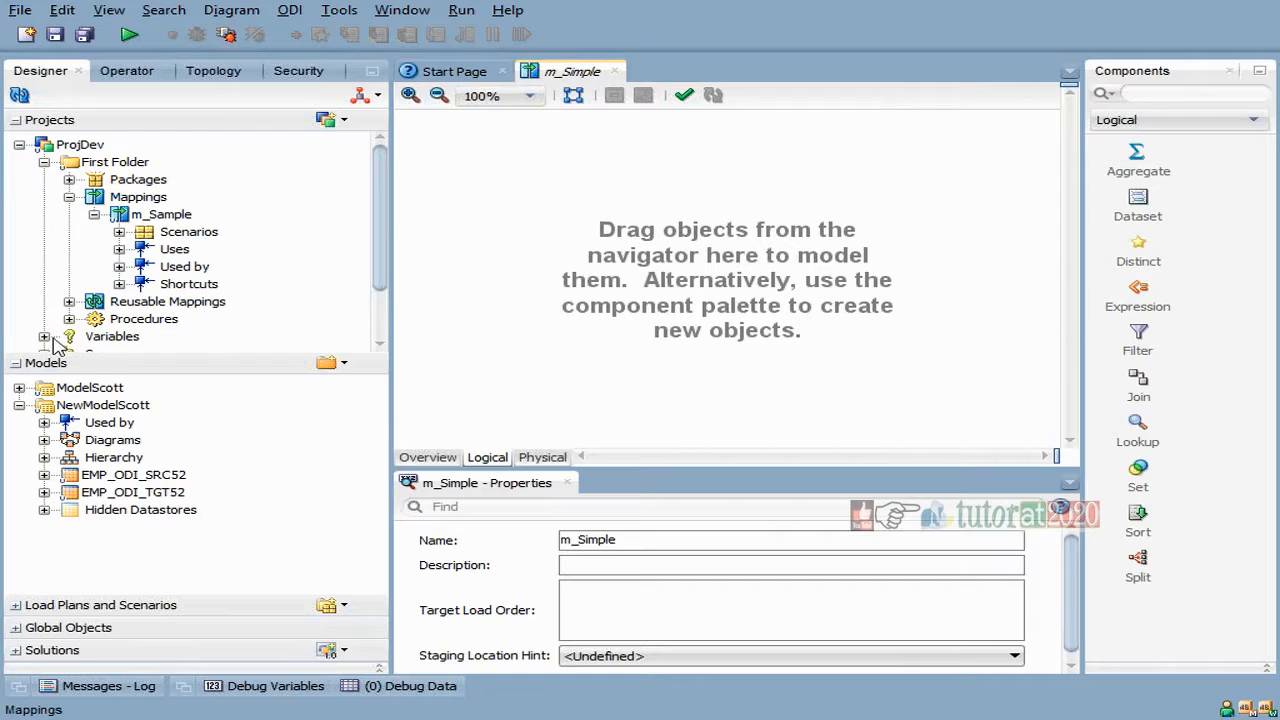
scroll("down", 3)
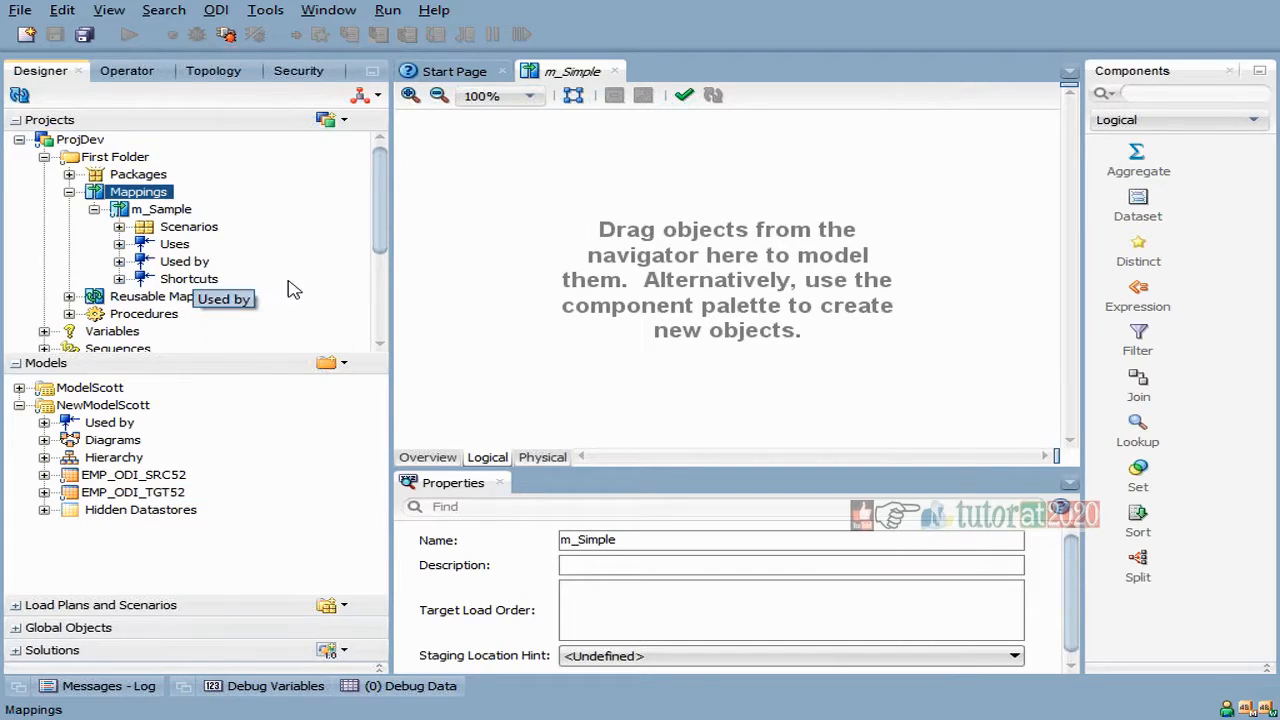
mouse_move(504, 308)
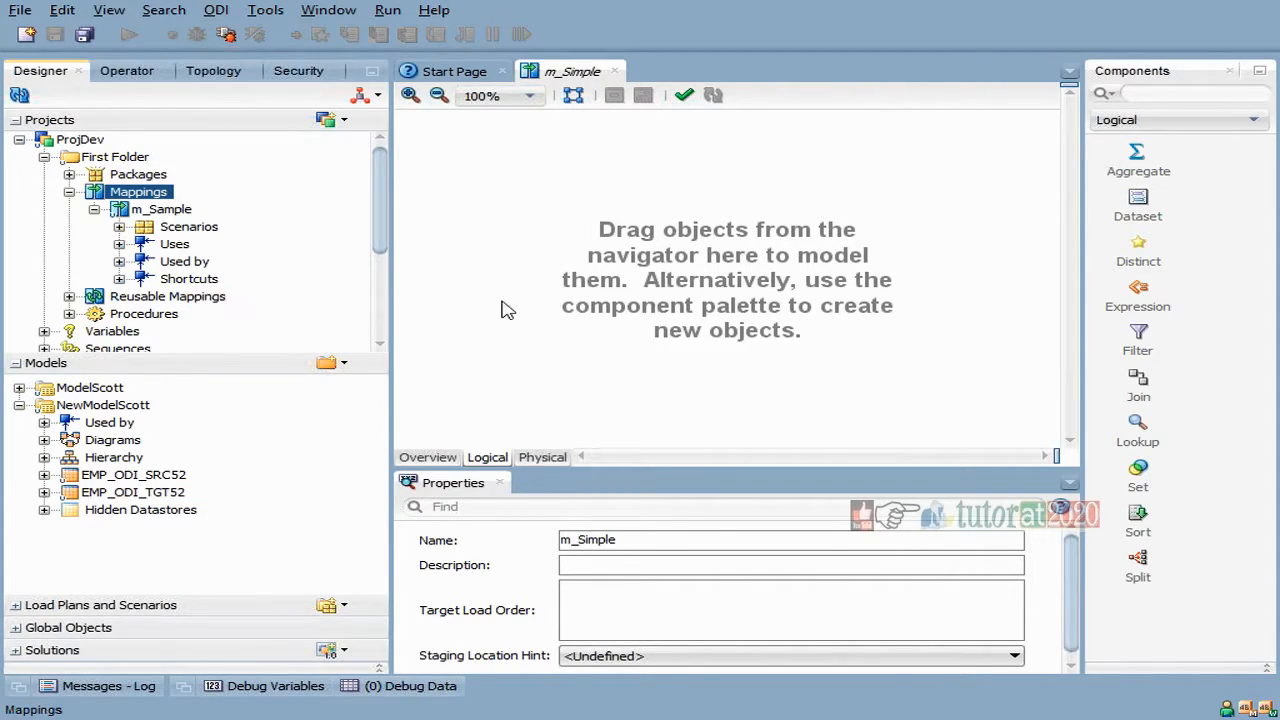
mouse_move(920, 244)
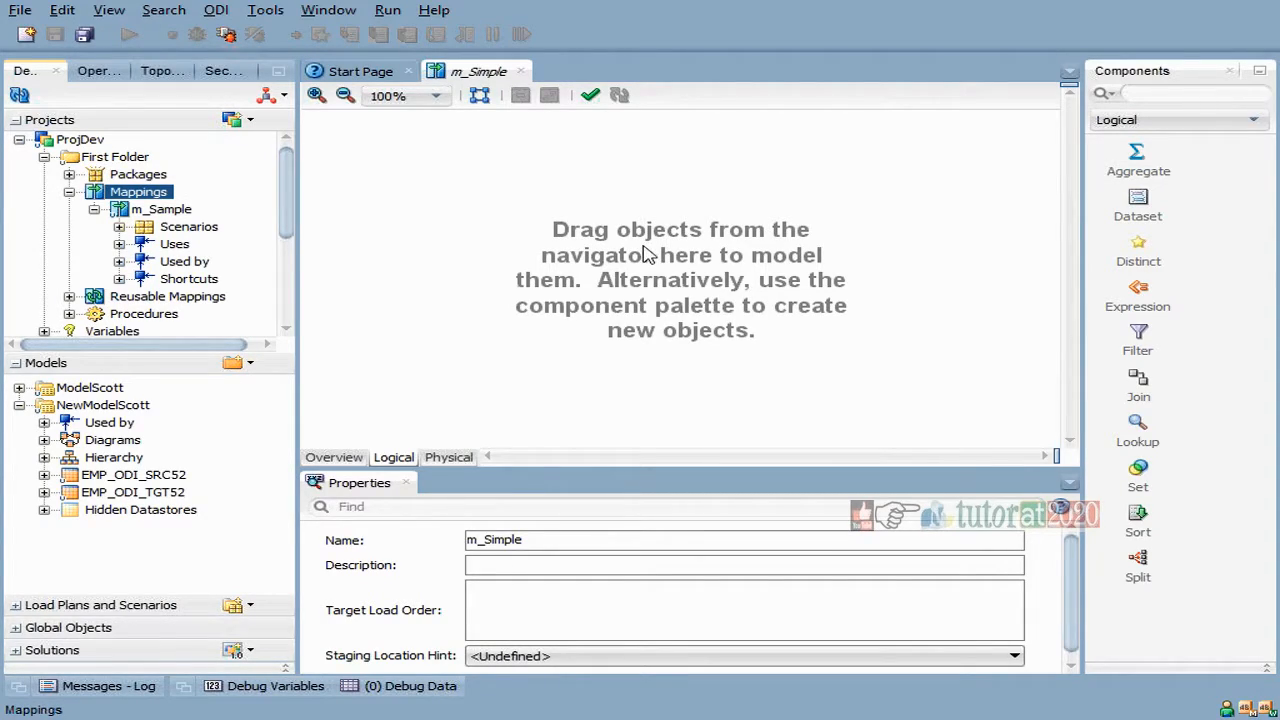
mouse_move(648, 288)
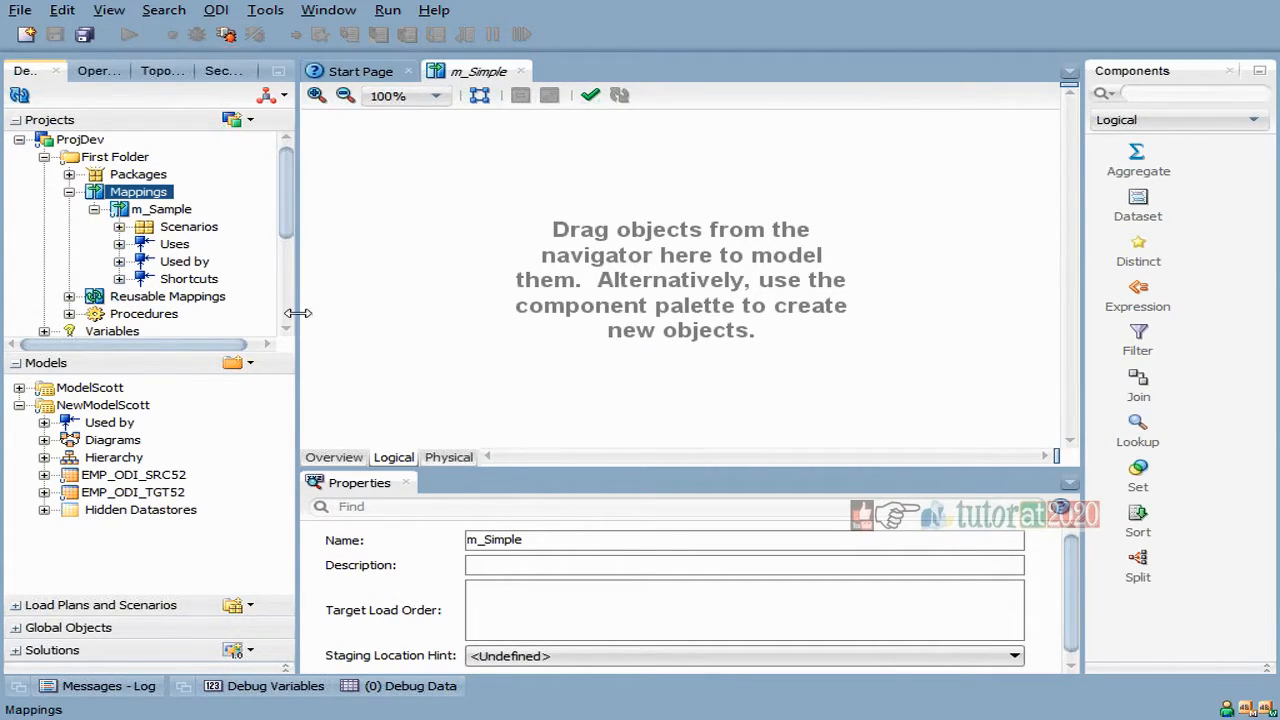
left_click(132, 474)
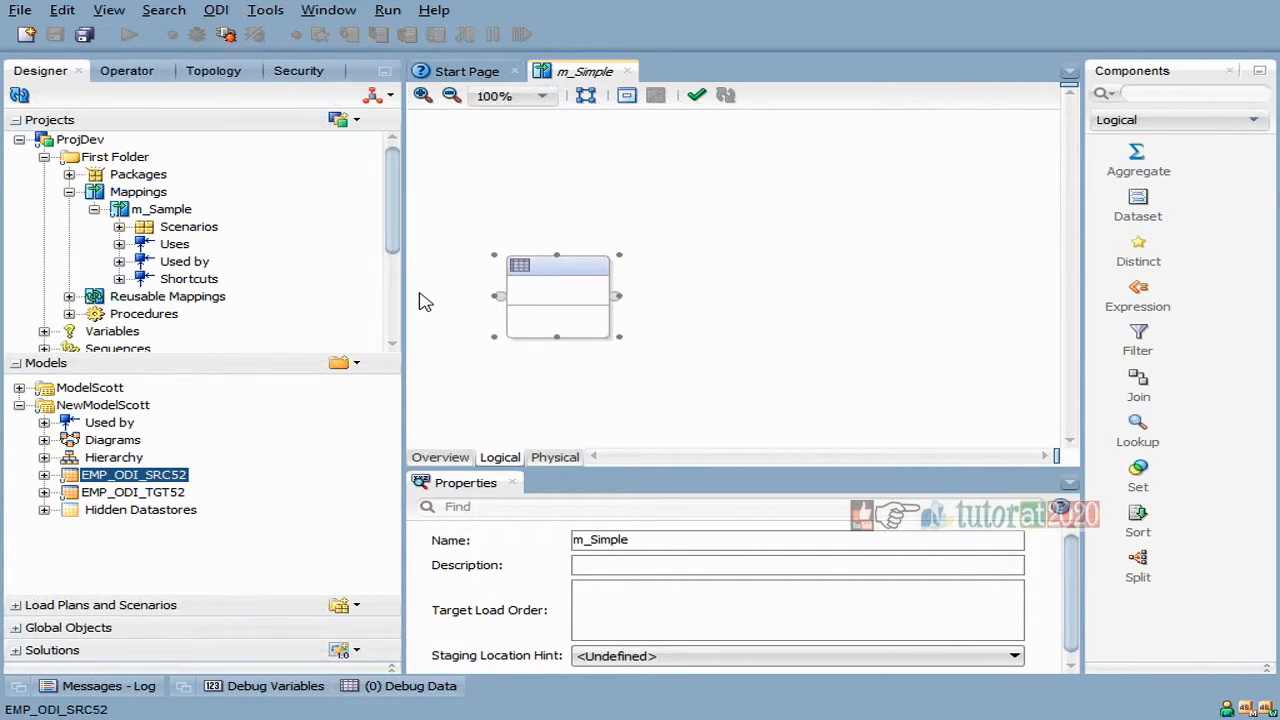
mouse_move(404, 328)
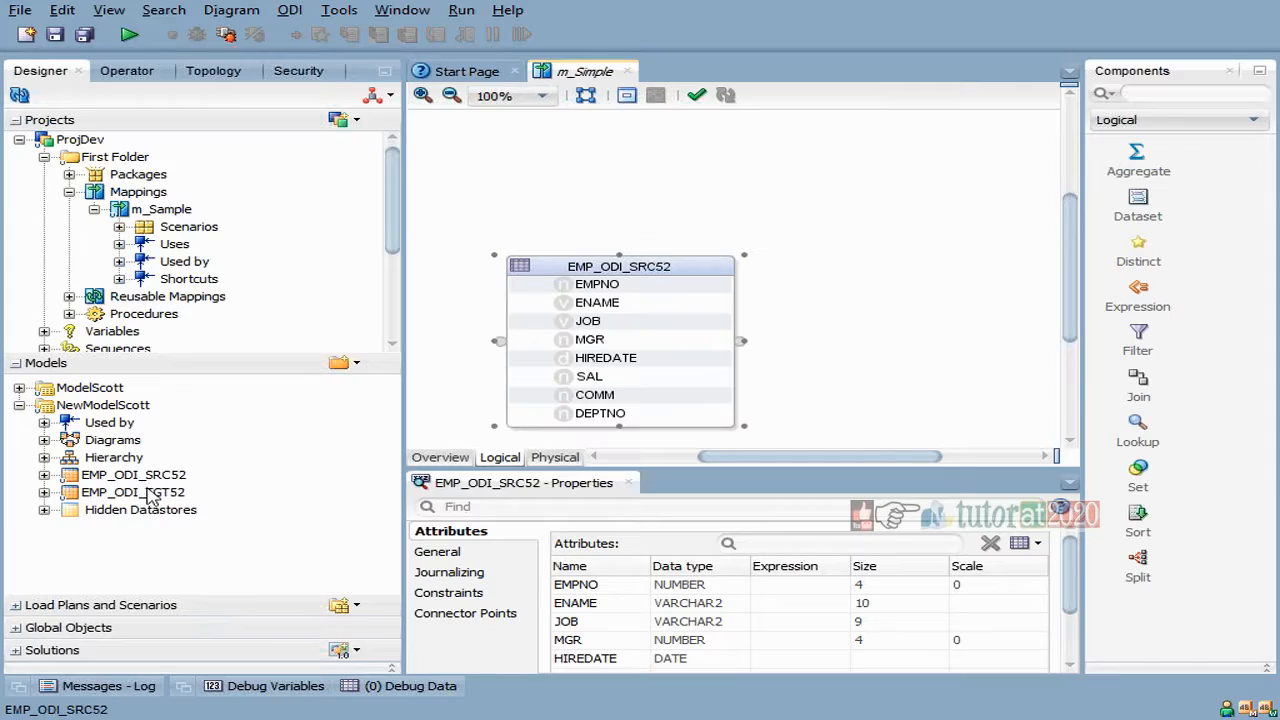
Step: Place EMP_ODI_TGT52 and move EMP_ODI_SRC52 so it sits left of and level with the target
left_click(132, 474)
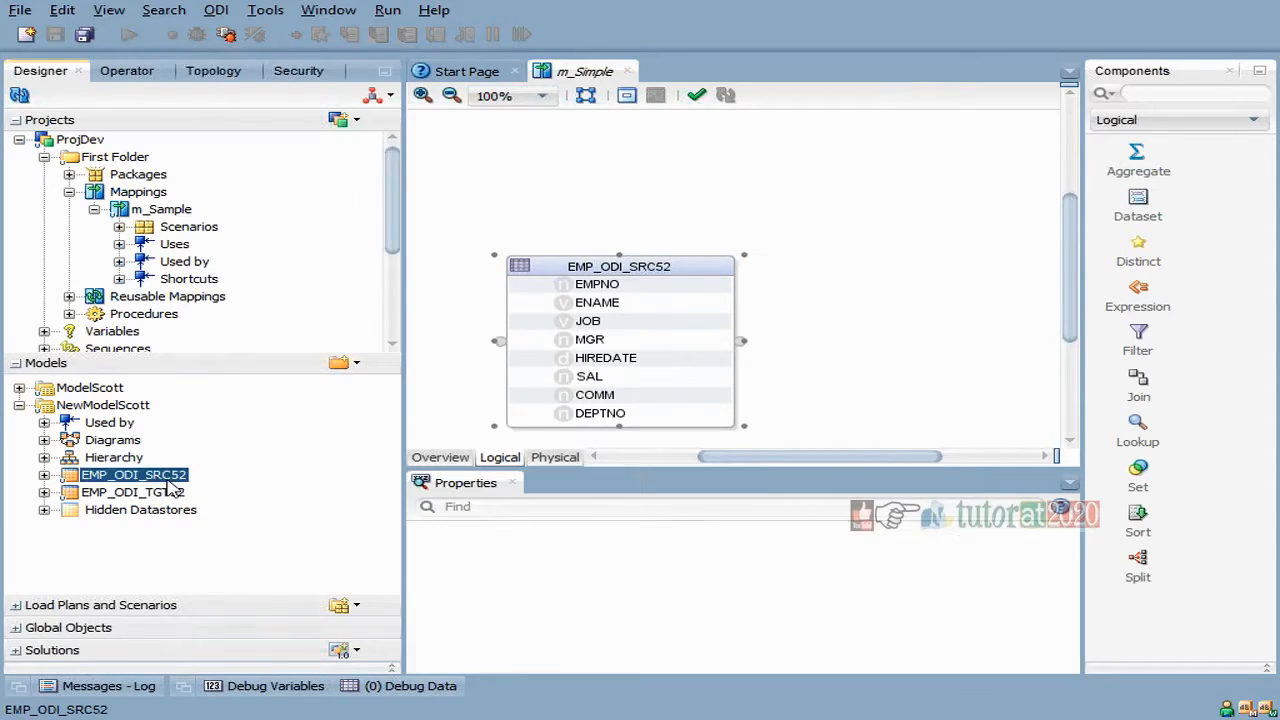
mouse_move(540, 266)
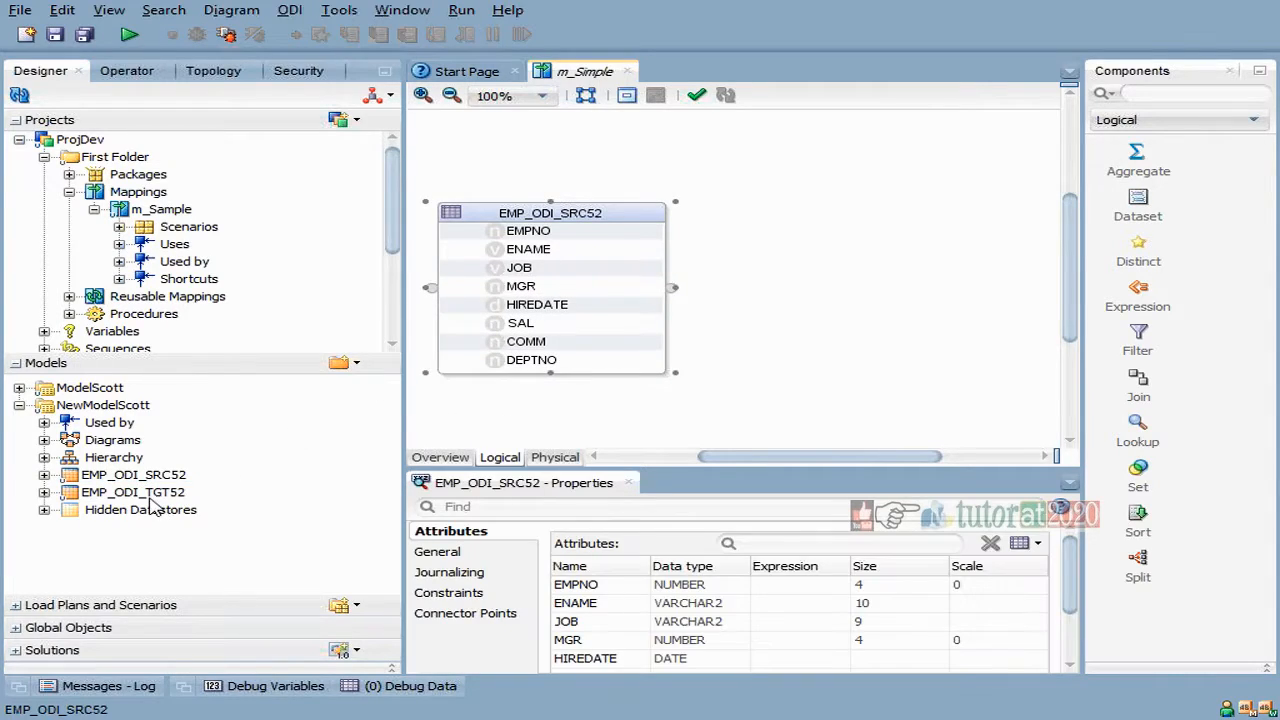
left_click(132, 492)
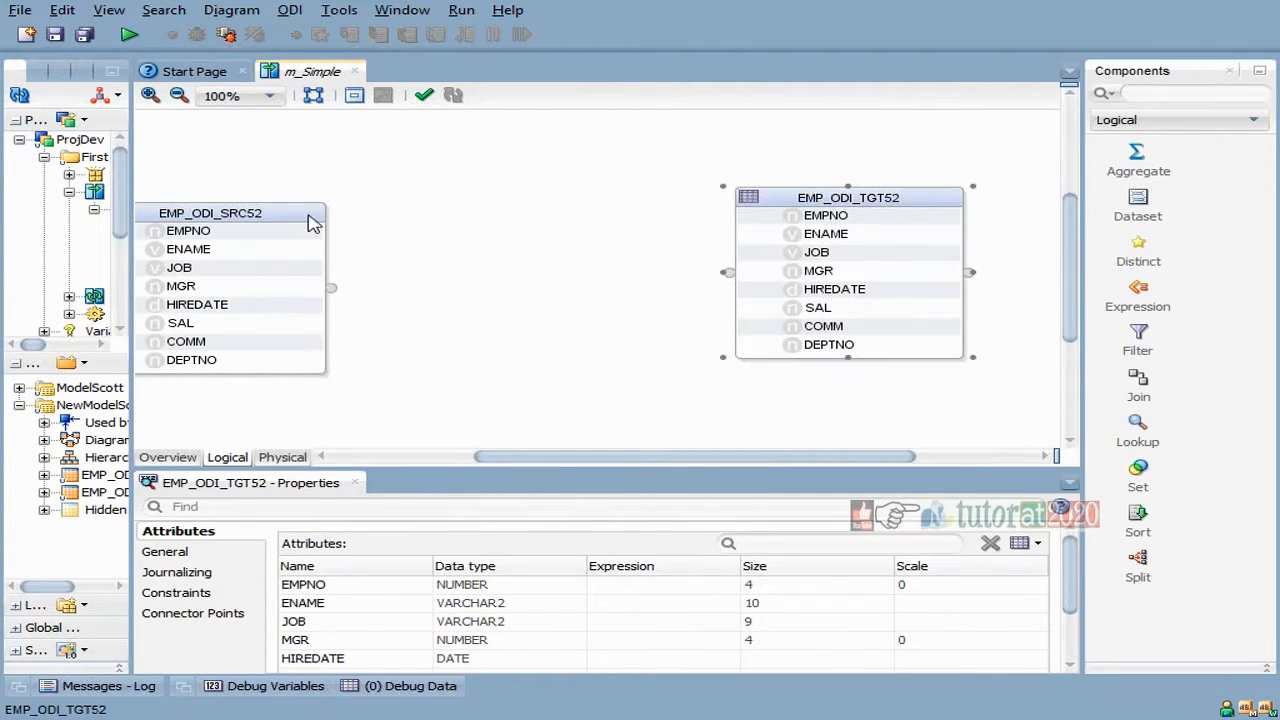
left_click_drag(230, 212, 640, 290)
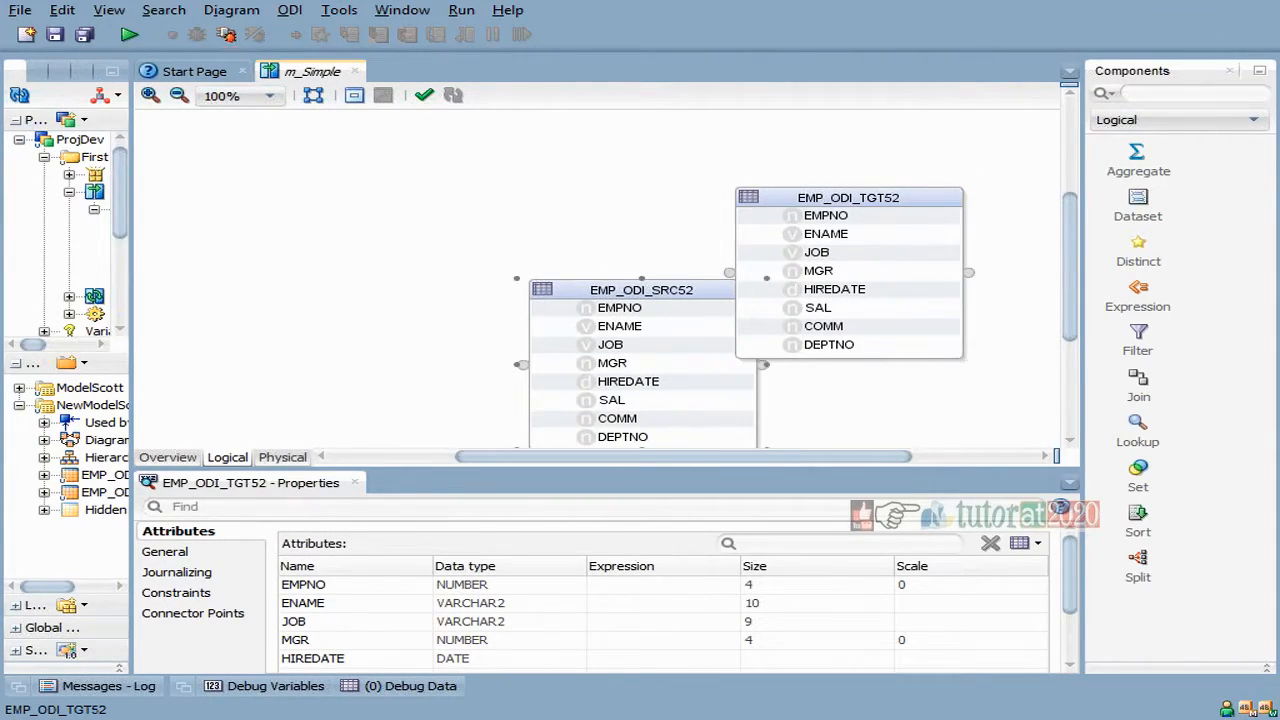
left_click(640, 288)
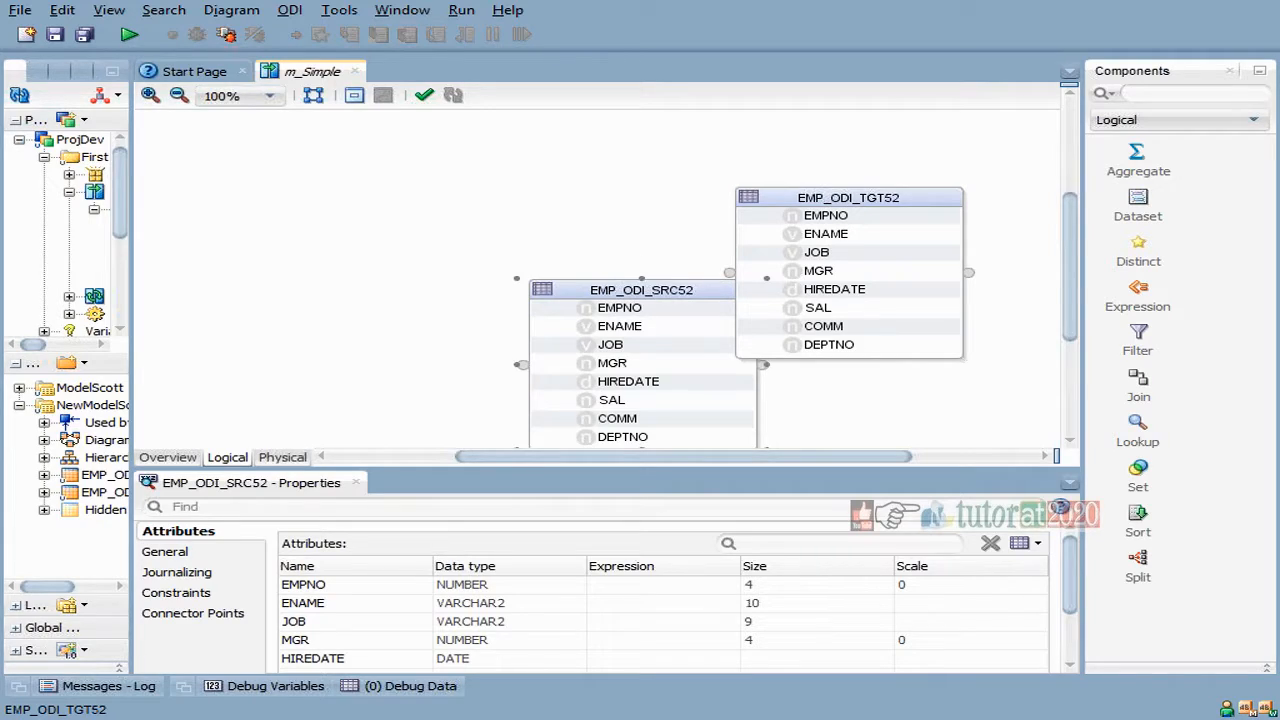
left_click_drag(640, 288, 378, 212)
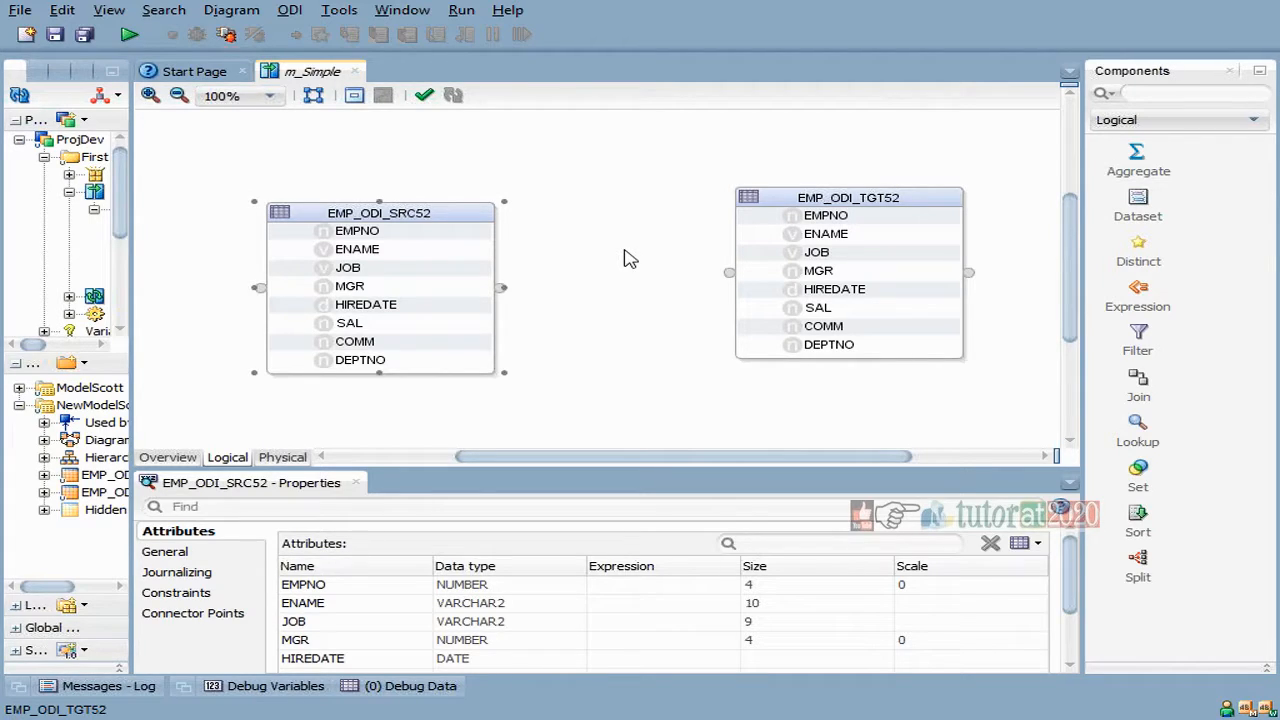
left_click_drag(378, 212, 360, 212)
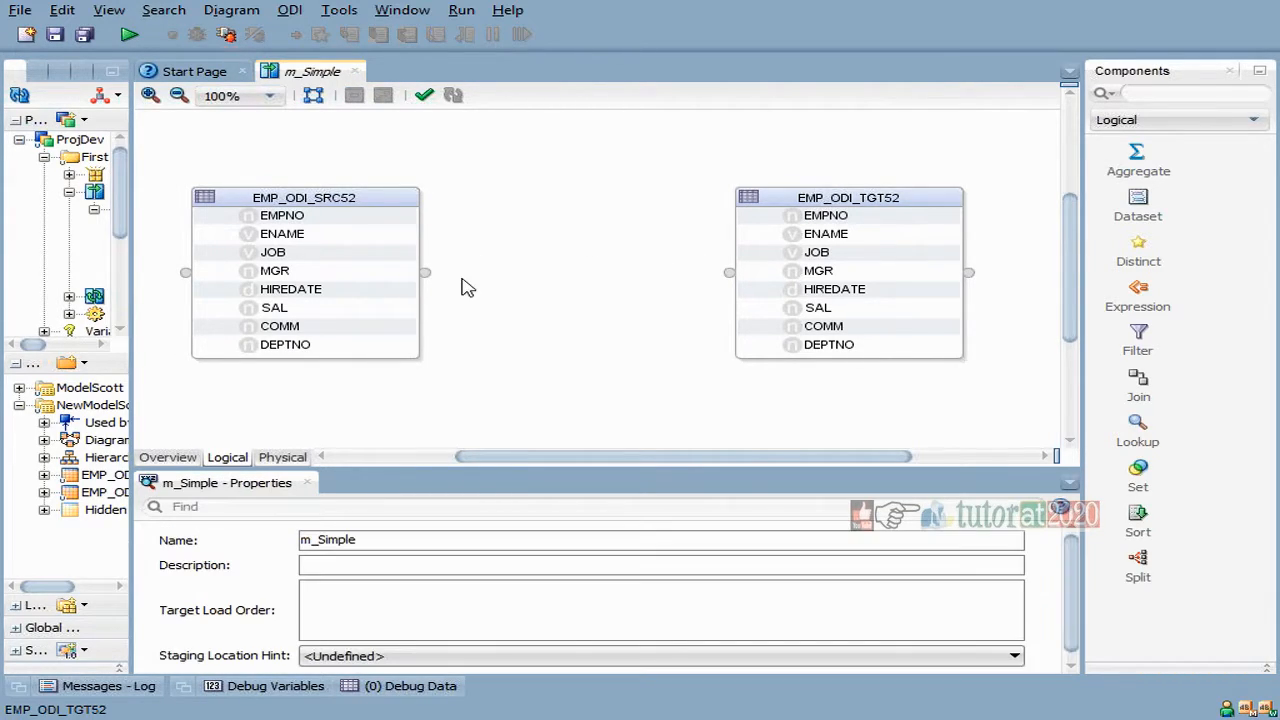
mouse_move(490, 310)
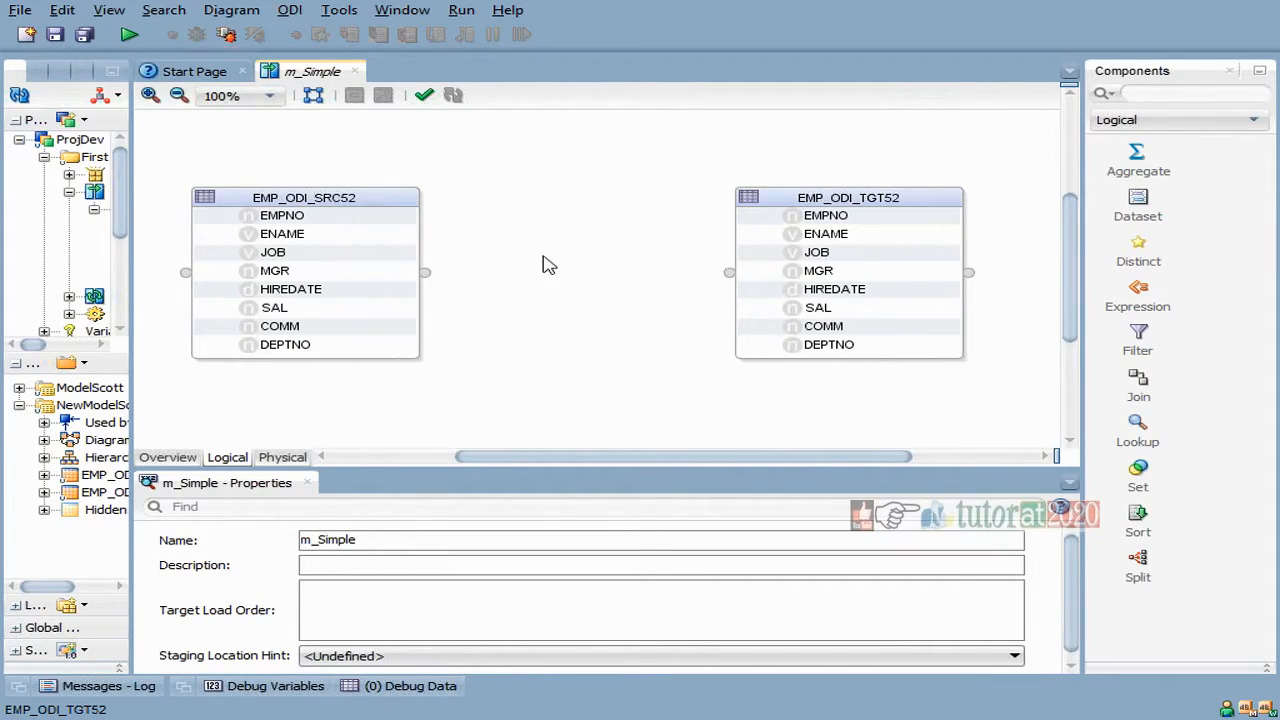
Step: Link EMP_ODI_SRC52 to EMP_ODI_TGT52 with attributes auto-mapped by name
left_click(282, 216)
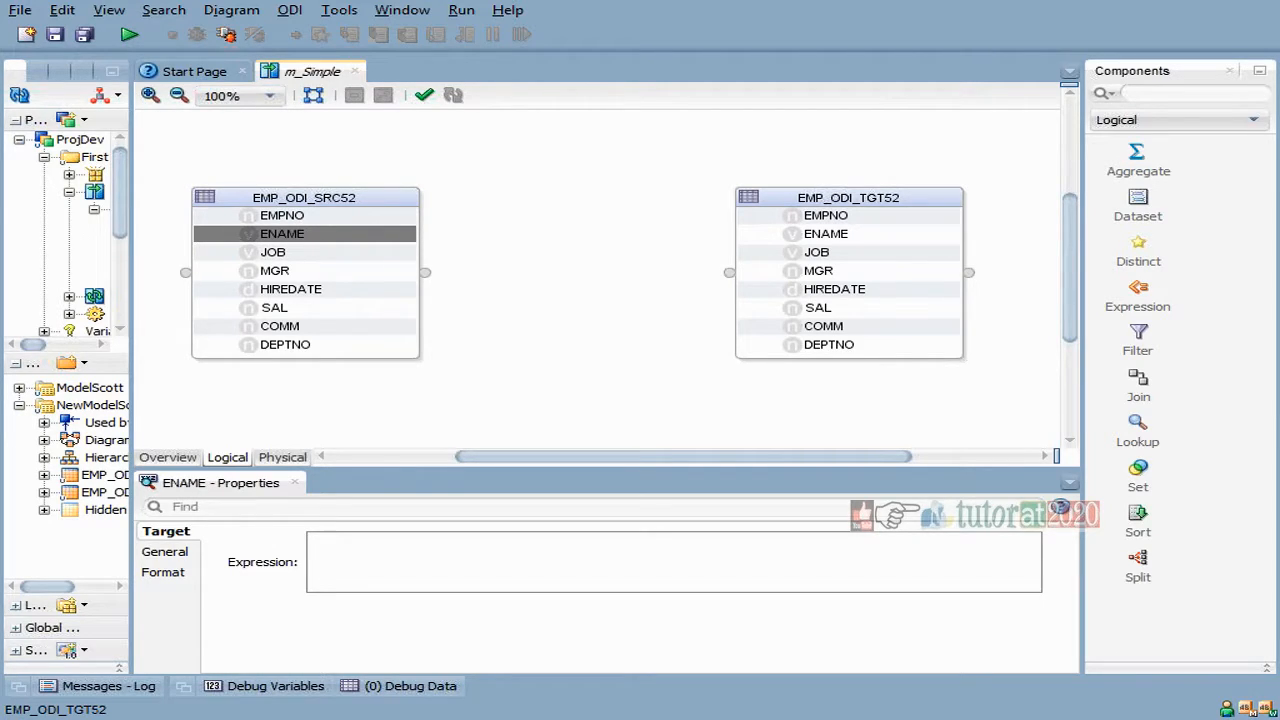
mouse_move(568, 212)
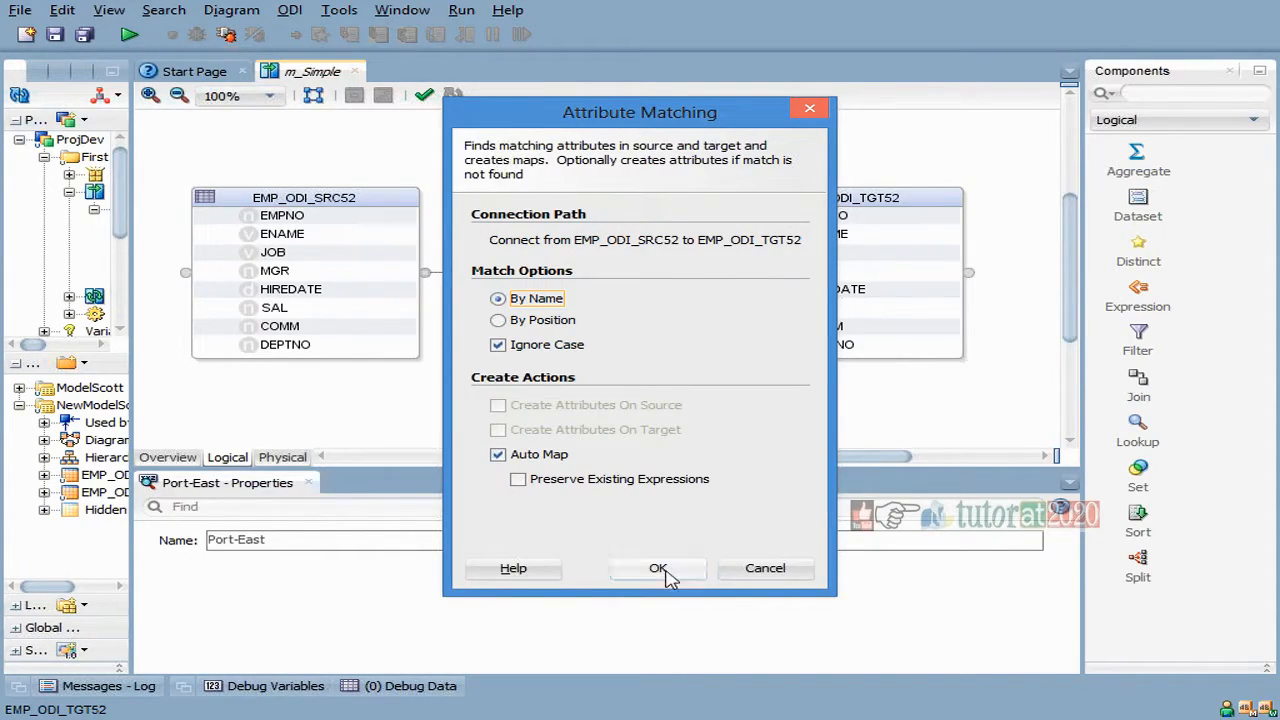
left_click(656, 568)
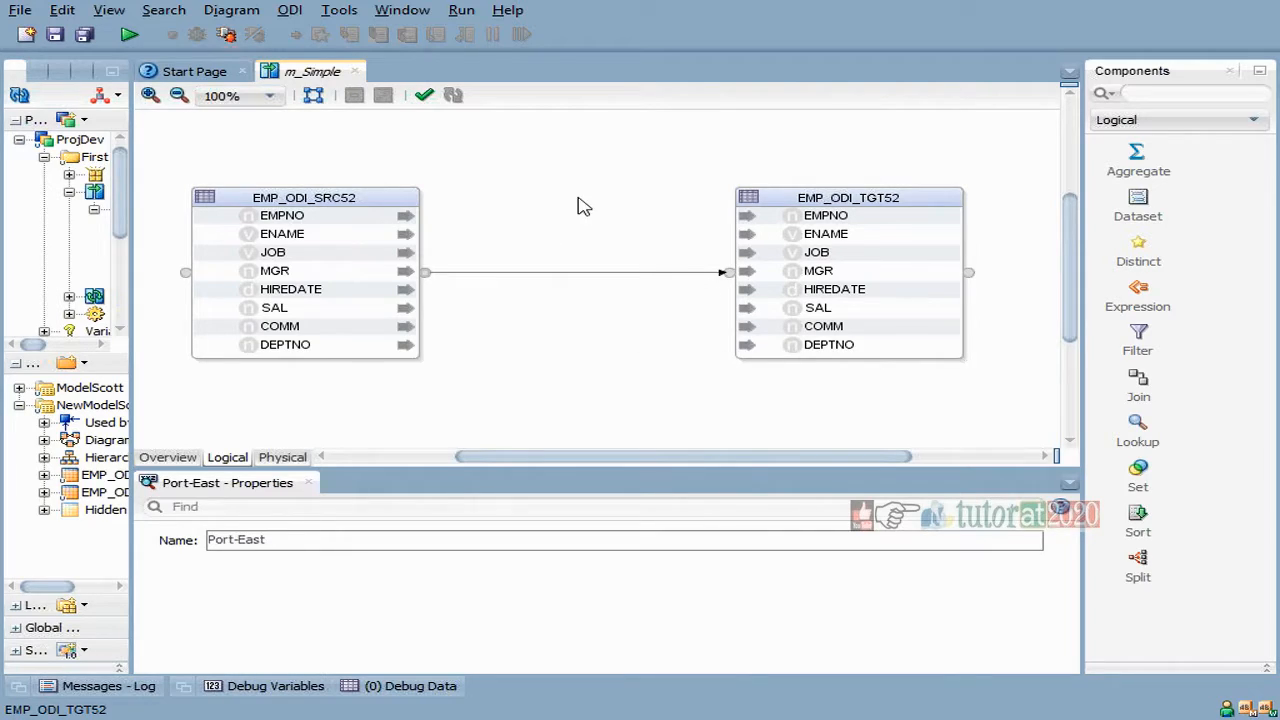
mouse_move(448, 206)
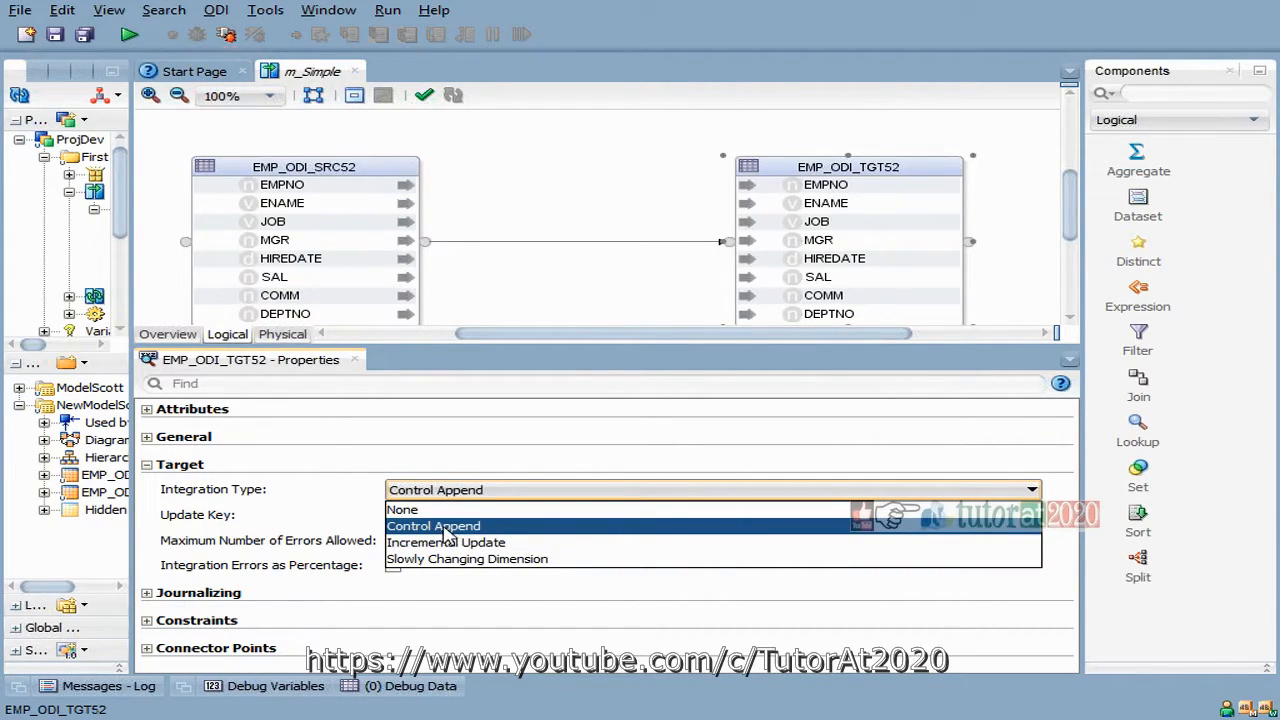
Step: Keep Control Append as the integration type of EMP_ODI_TGT52
left_click(432, 524)
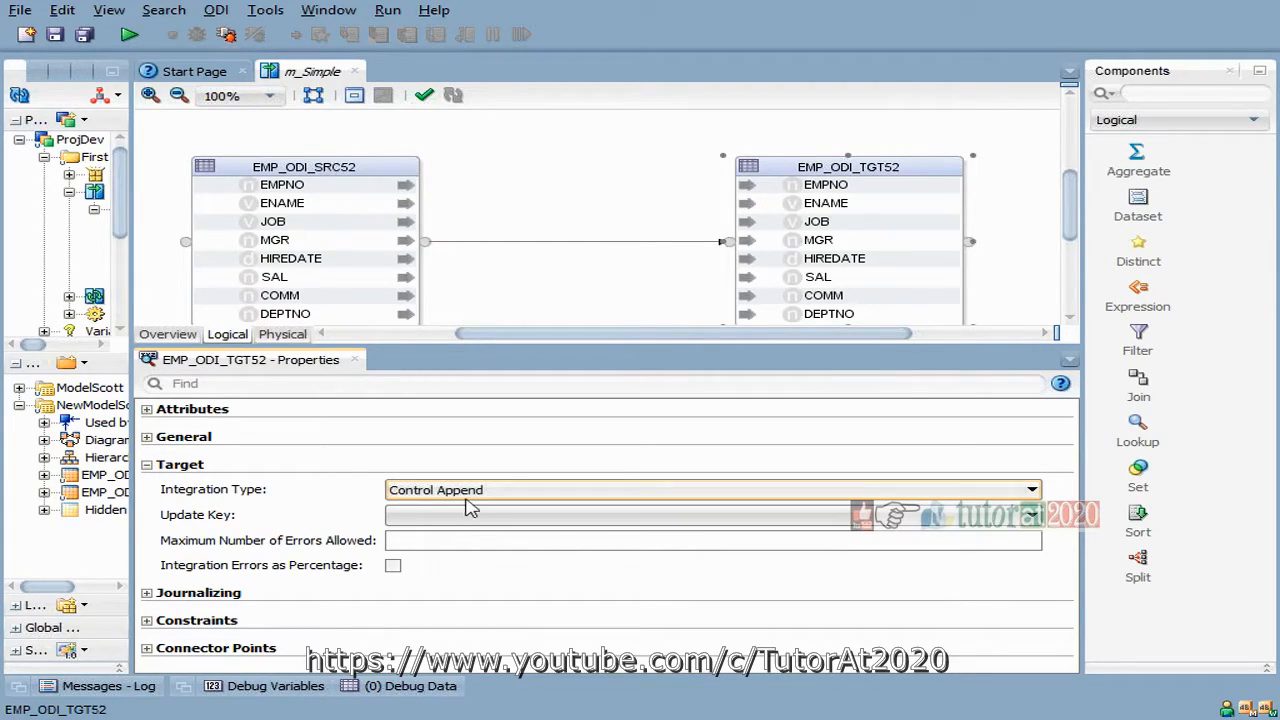
mouse_move(490, 496)
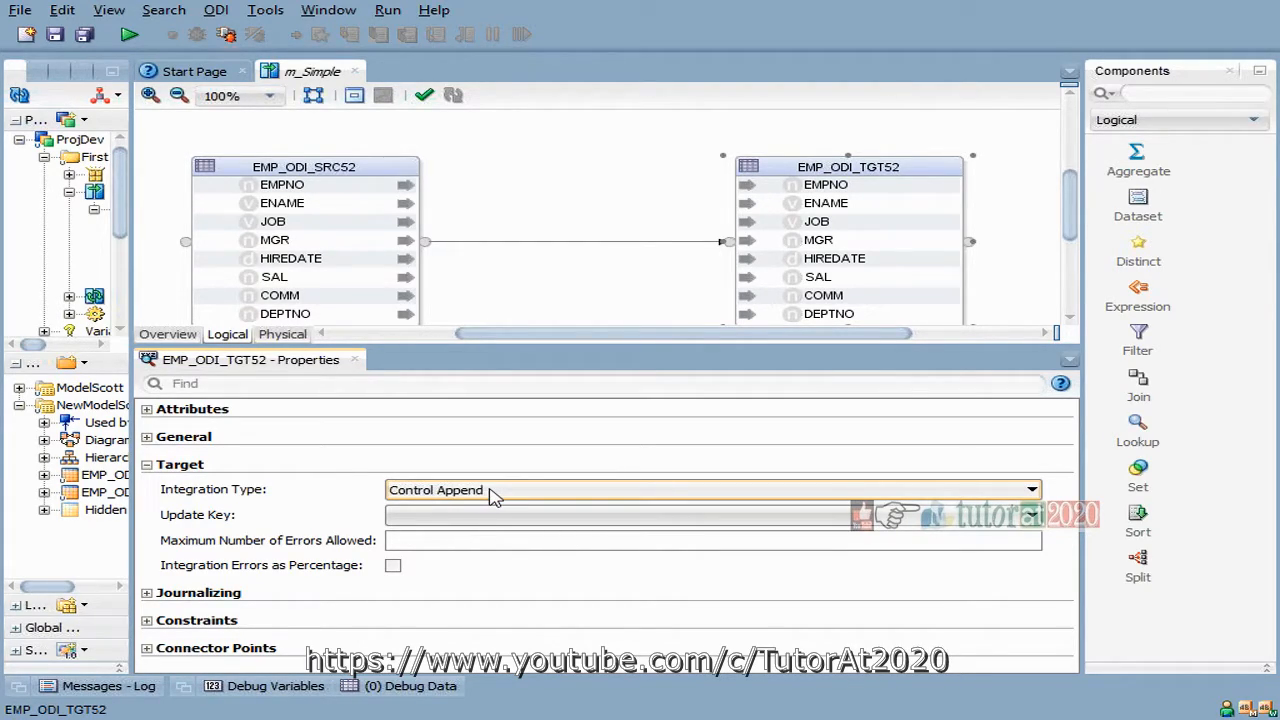
mouse_move(168, 502)
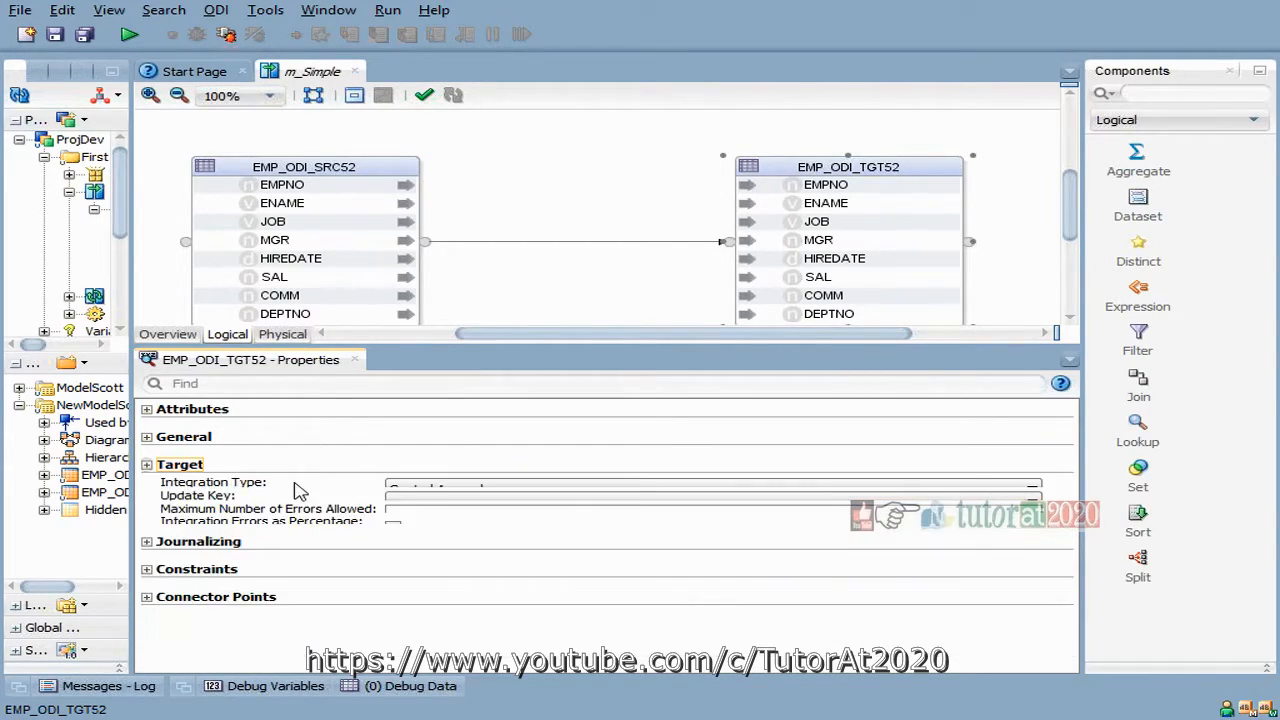
Step: Show the m_Simple_DS physical design and select the target datastore
left_click(146, 464)
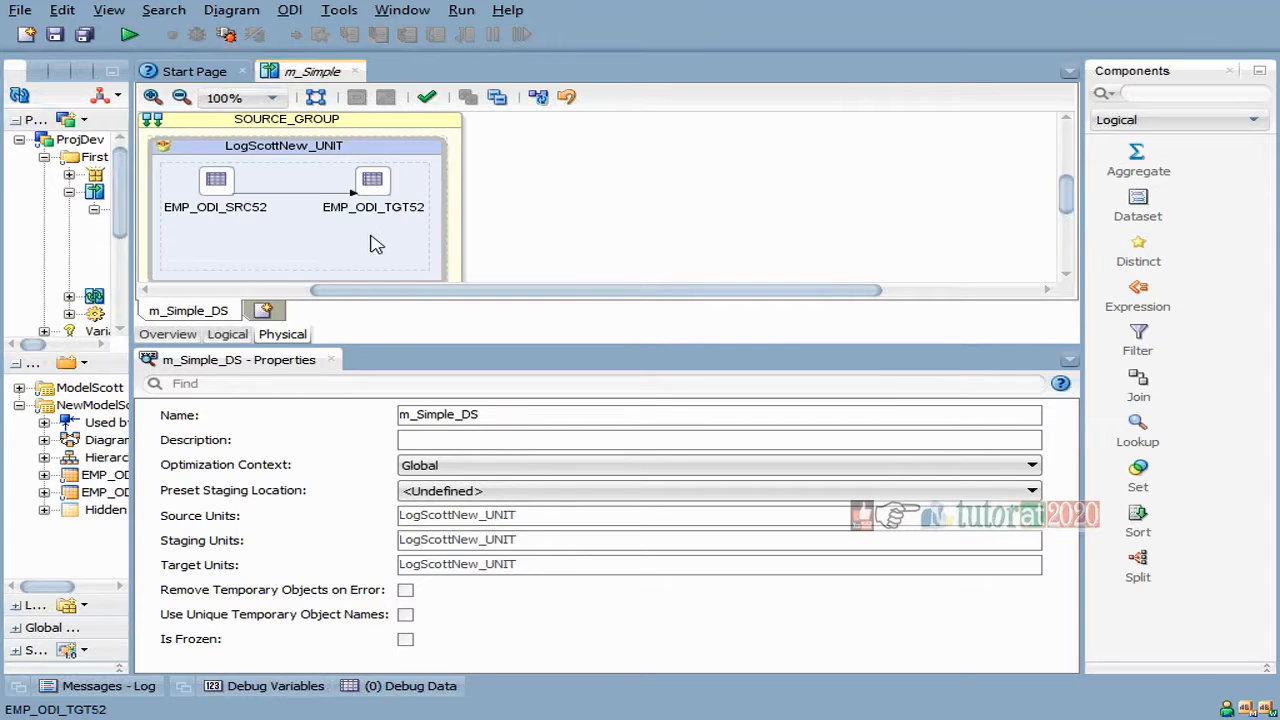
mouse_move(248, 192)
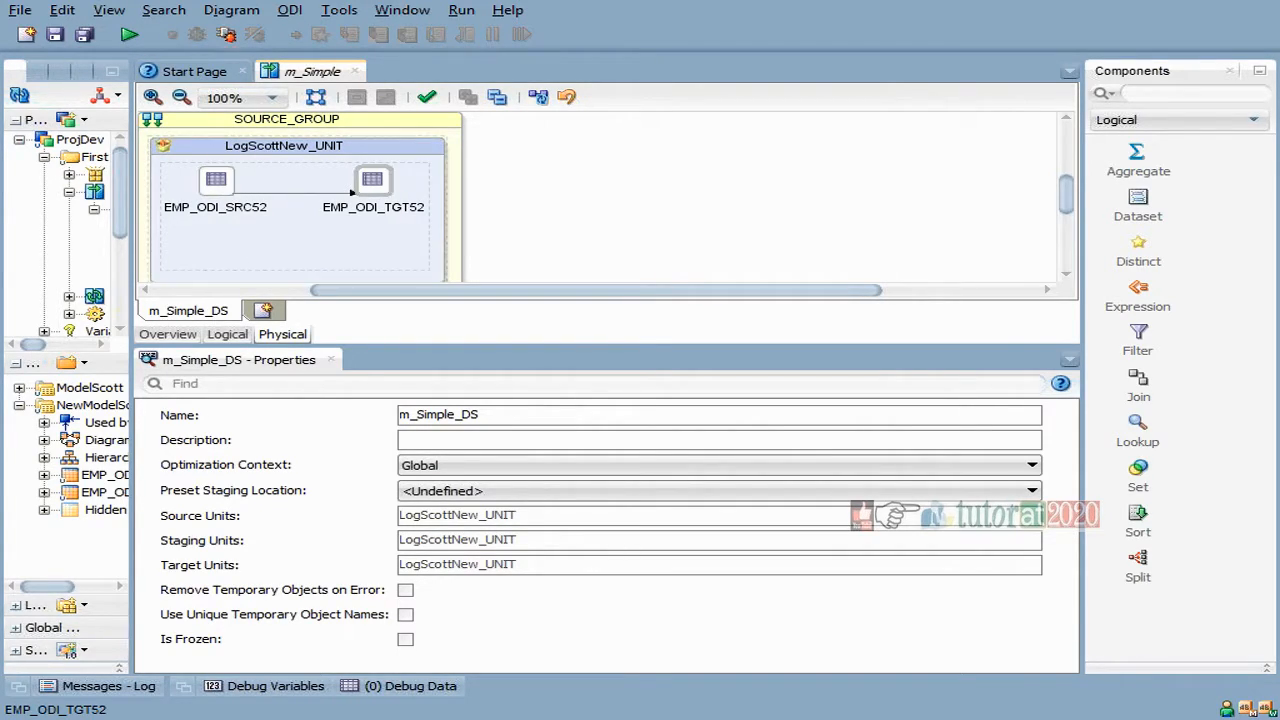
left_click(372, 180)
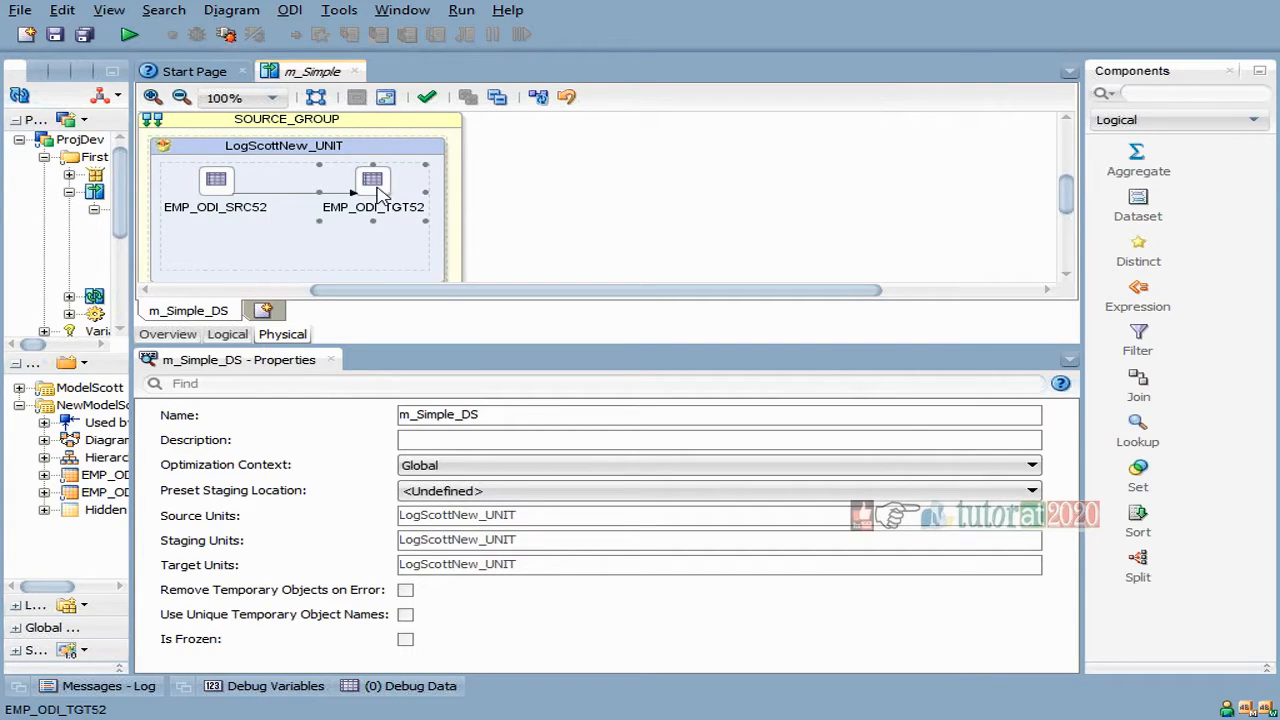
Step: Assign IKM SQL Insert.GLOBAL as the integration knowledge module of EMP_ODI_TGT52
left_click(372, 180)
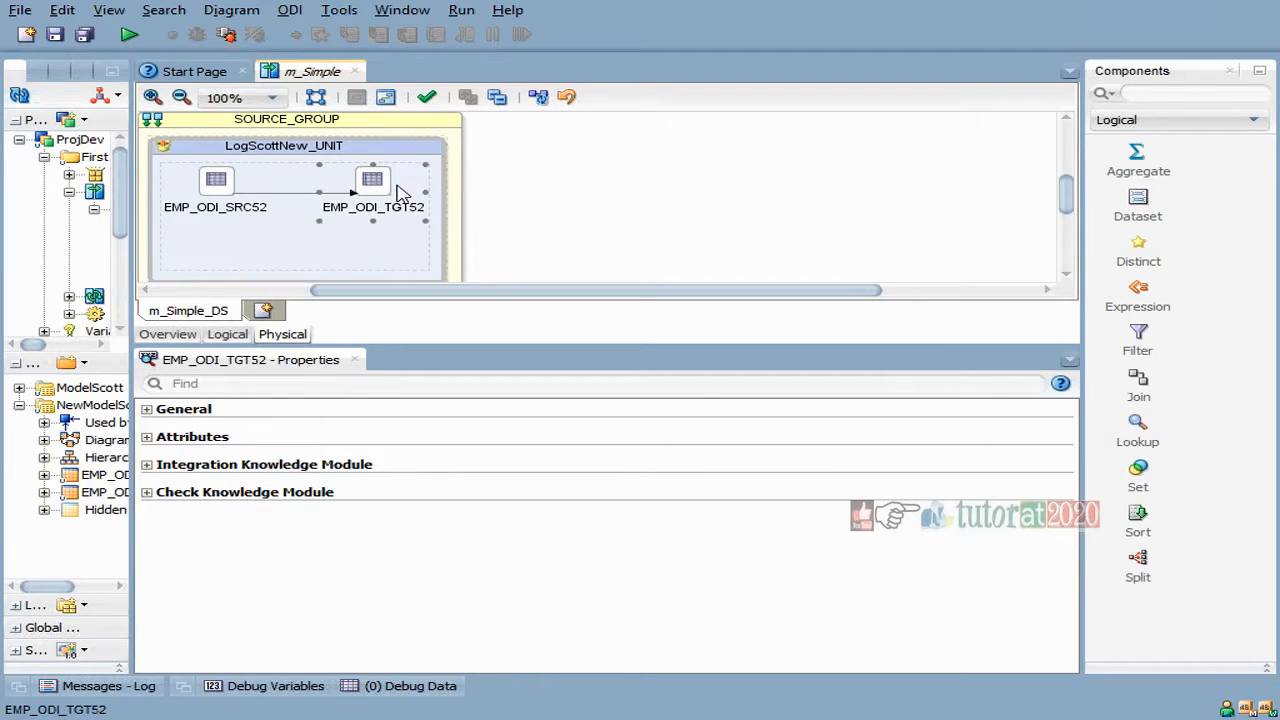
mouse_move(400, 204)
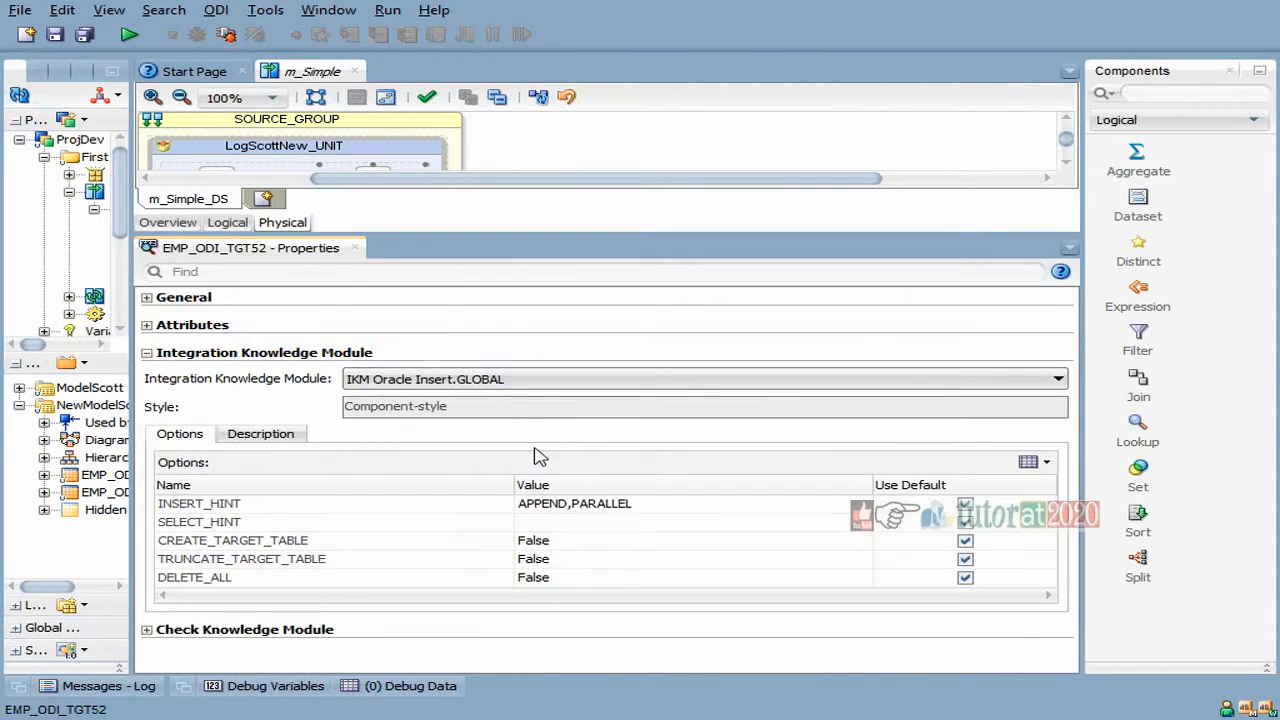
left_click(1056, 378)
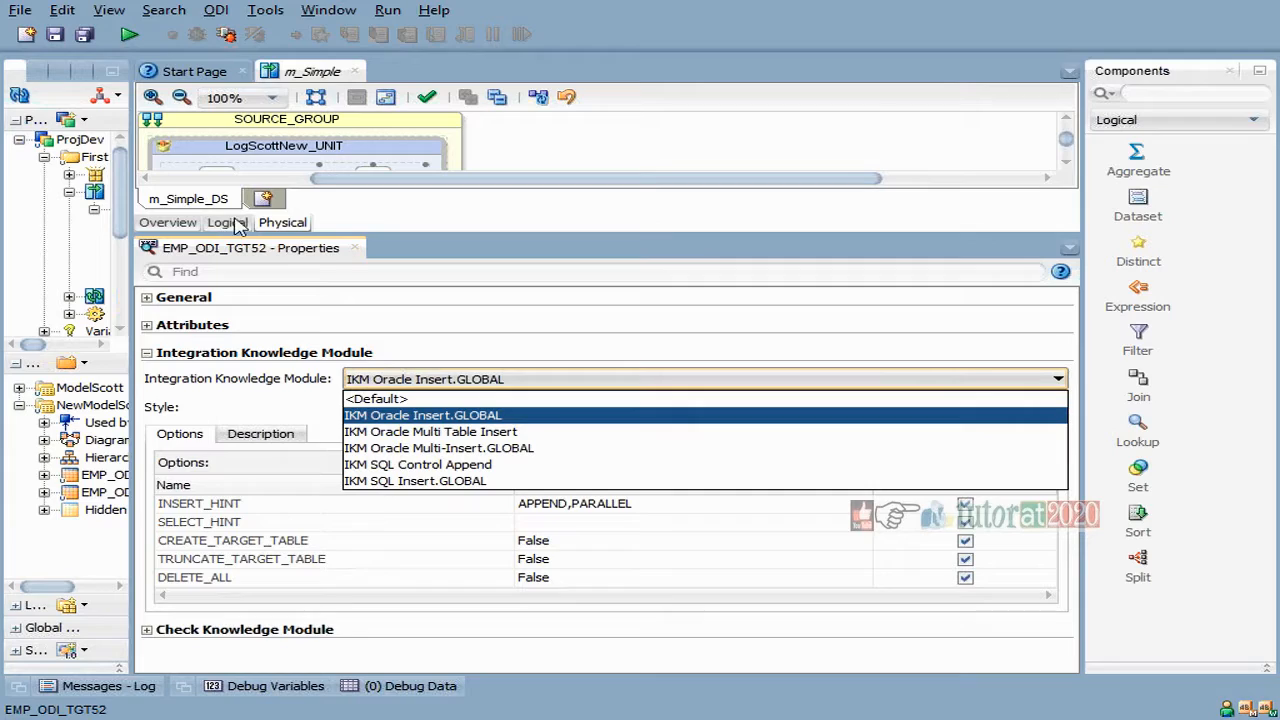
mouse_move(476, 448)
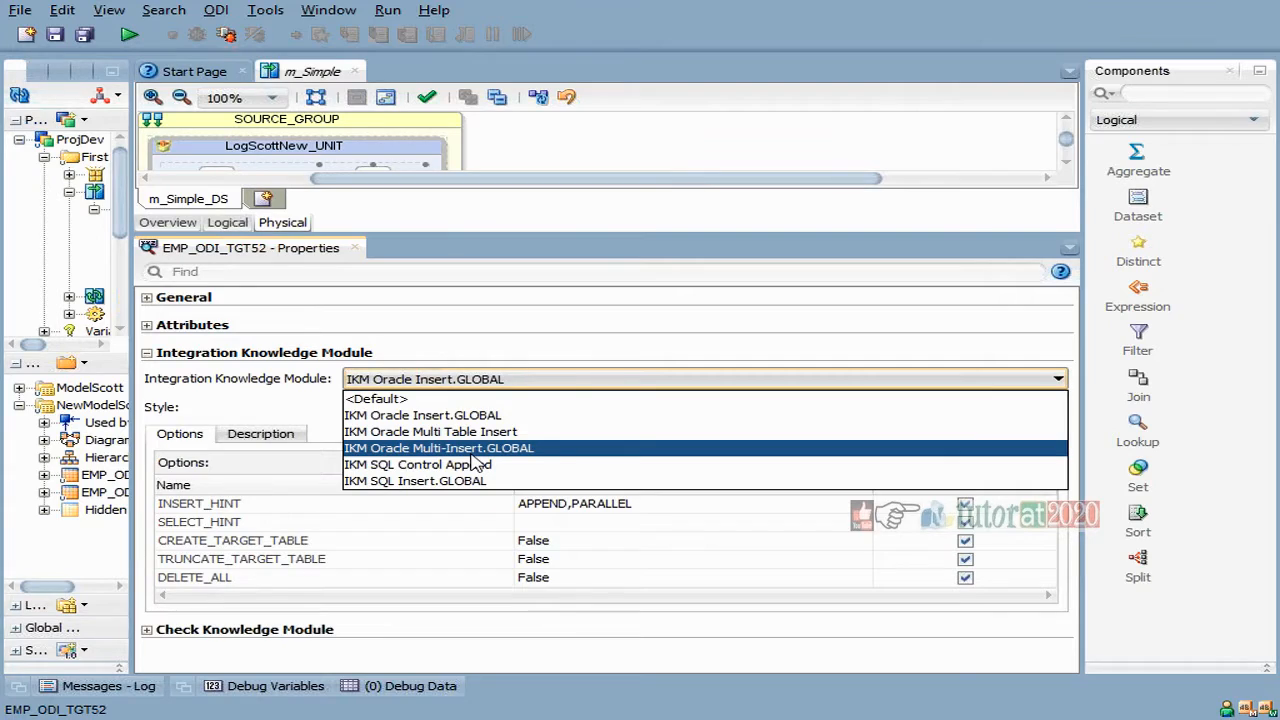
mouse_move(468, 496)
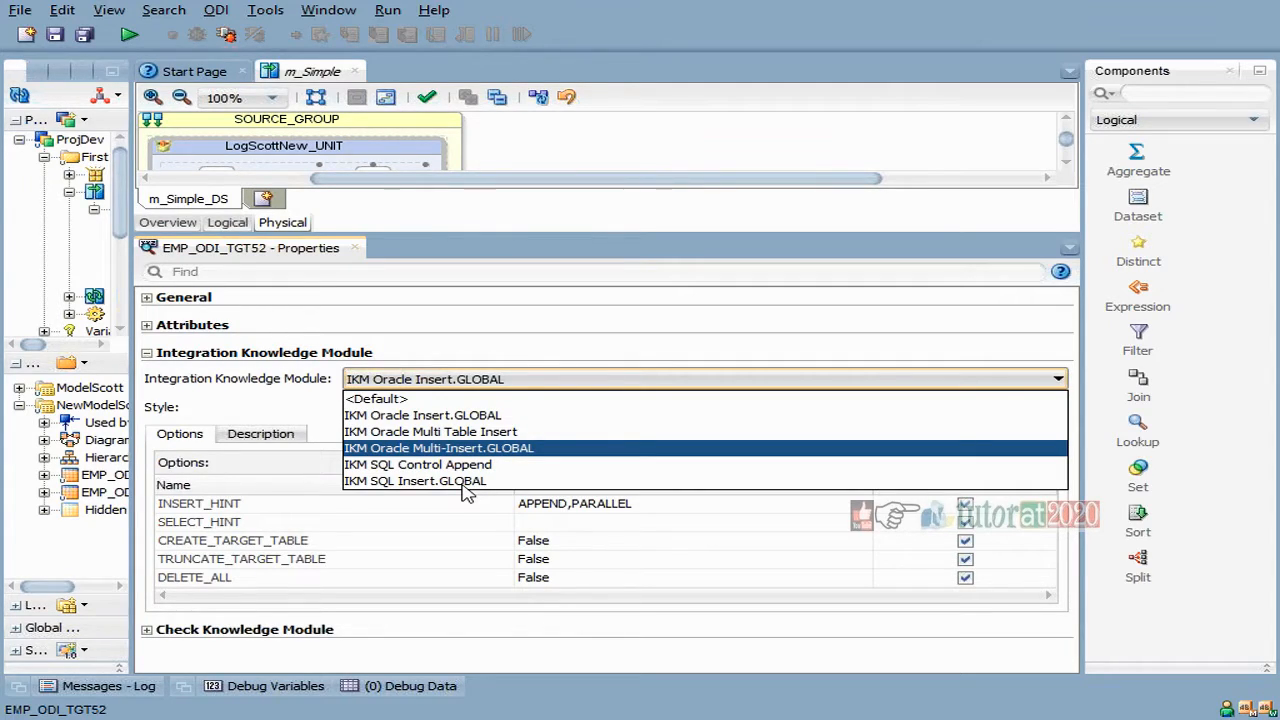
mouse_move(470, 480)
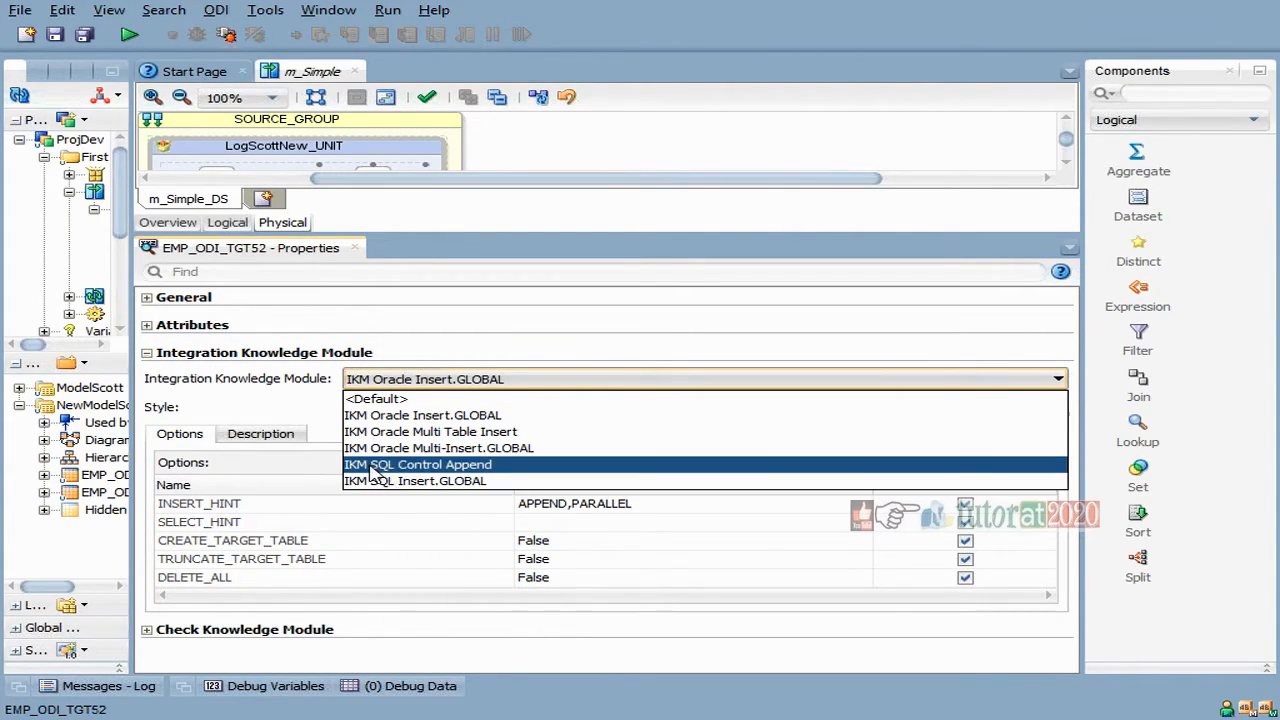
mouse_move(416, 480)
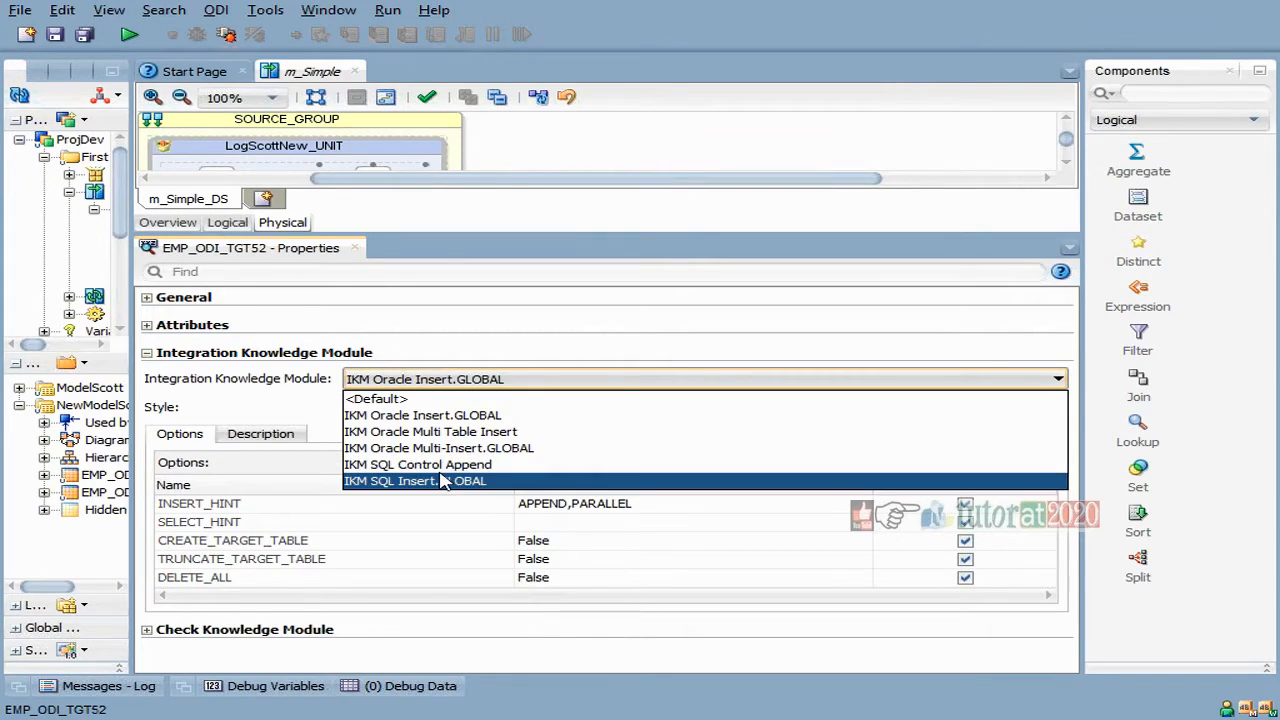
left_click(414, 480)
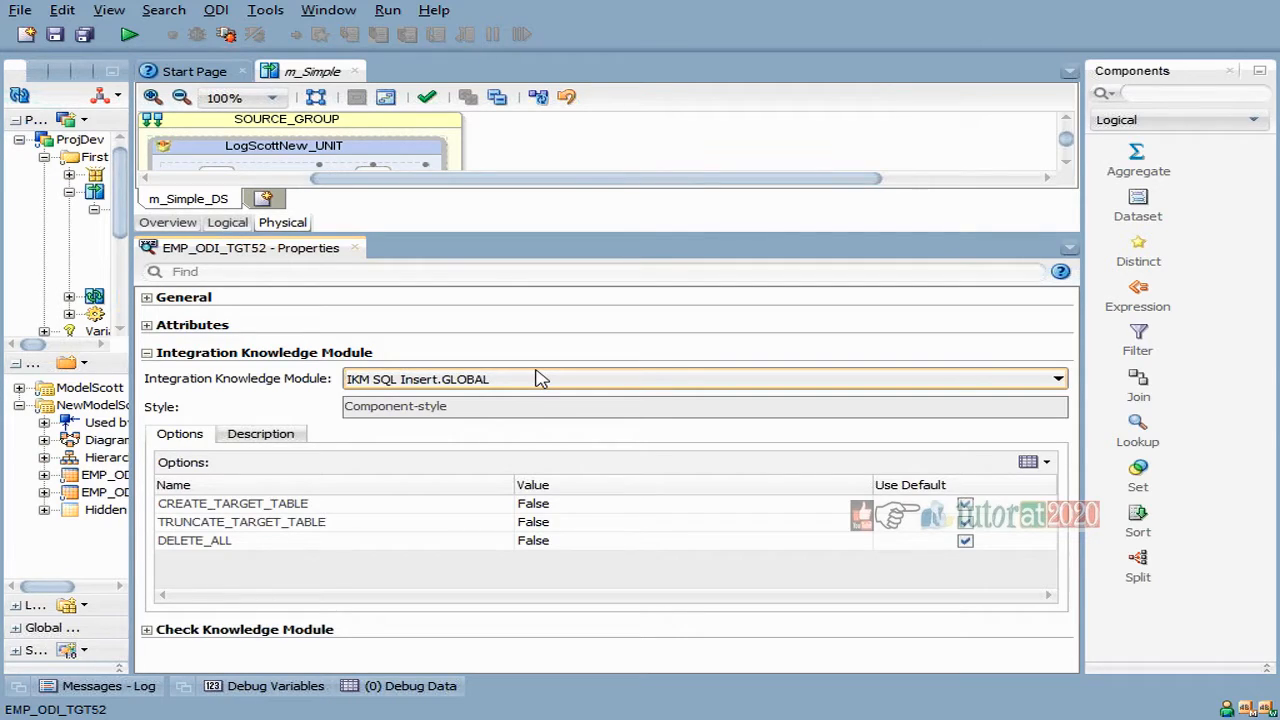
mouse_move(548, 390)
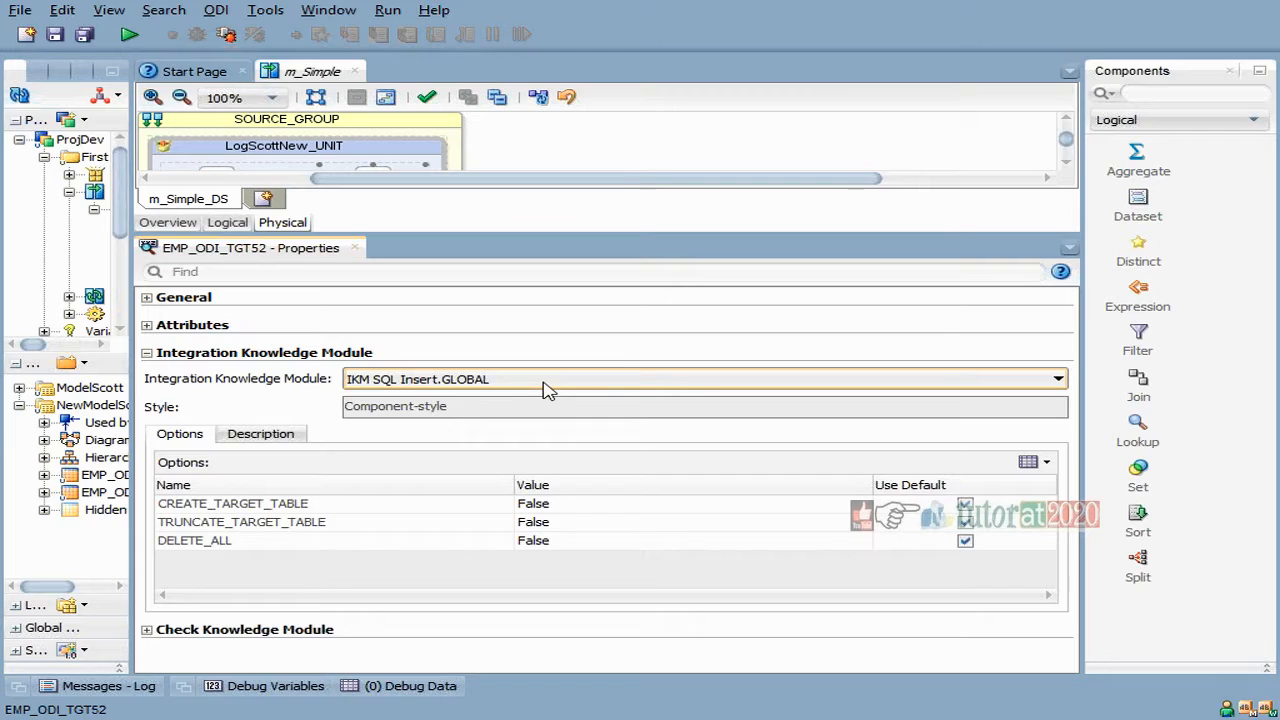
mouse_move(370, 404)
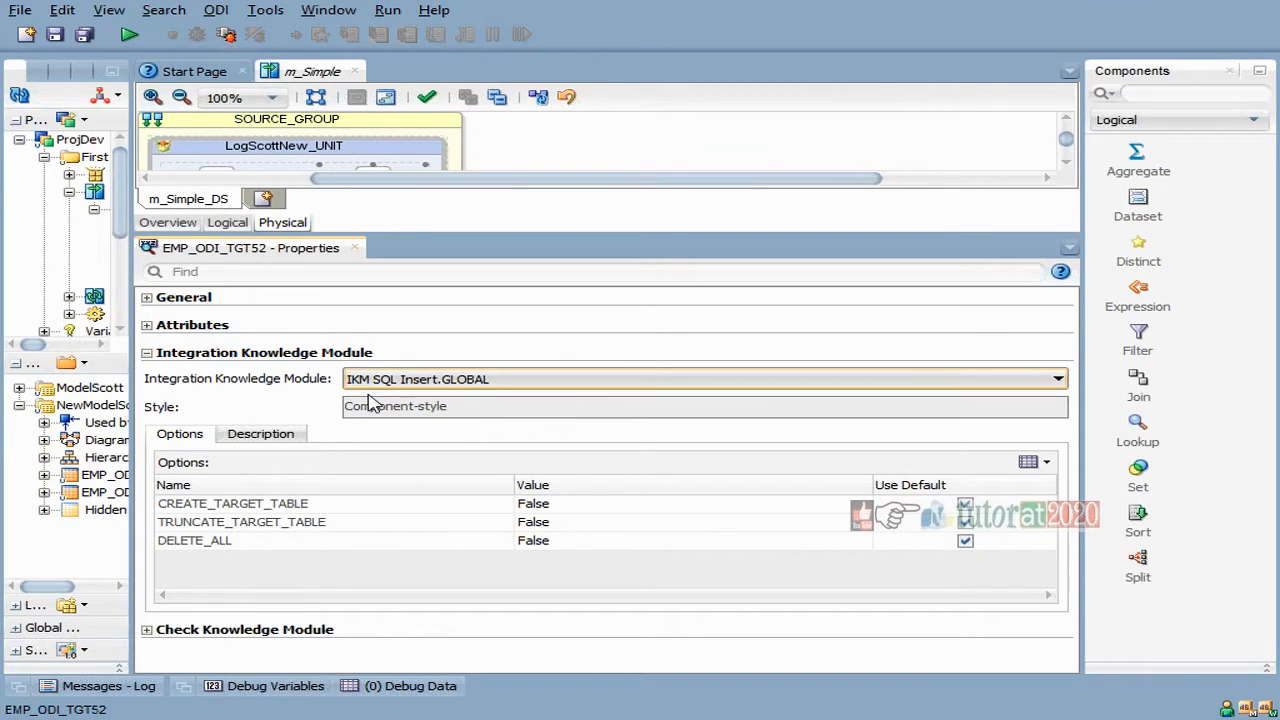
mouse_move(474, 404)
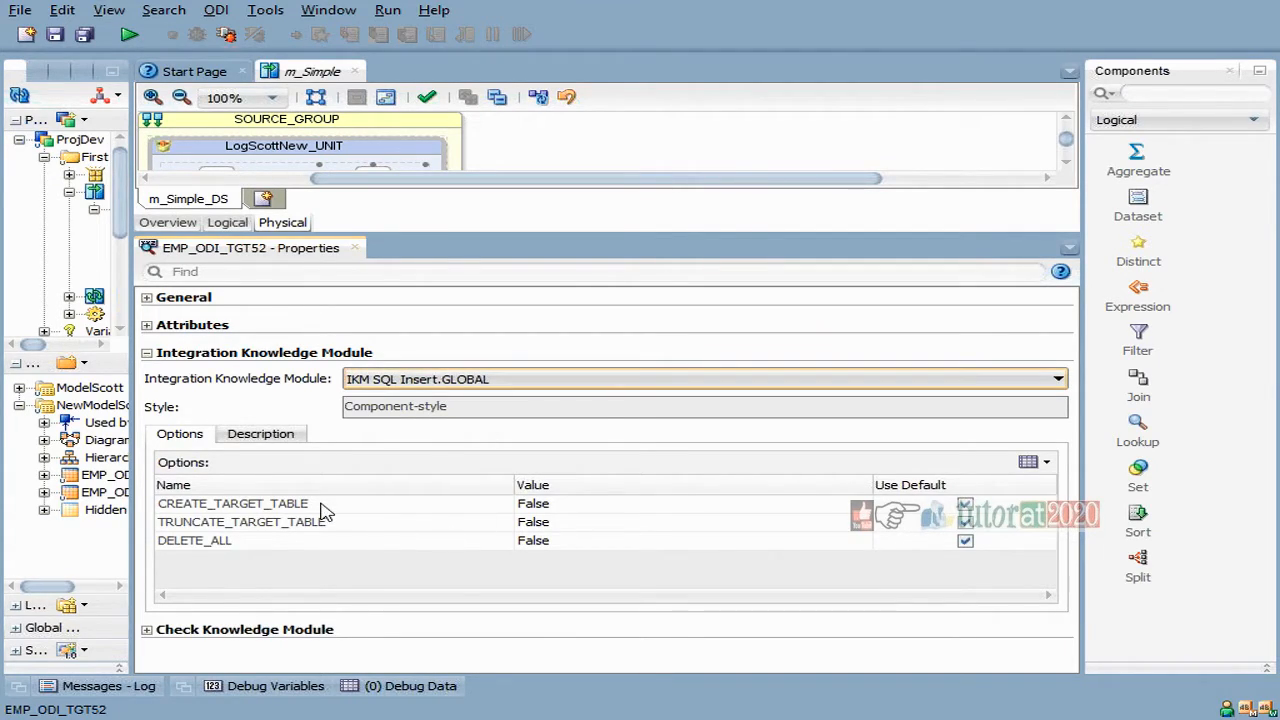
Step: Set the IKM option TRUNCATE_TARGET_TABLE to True for EMP_ODI_TGT52
left_click(232, 504)
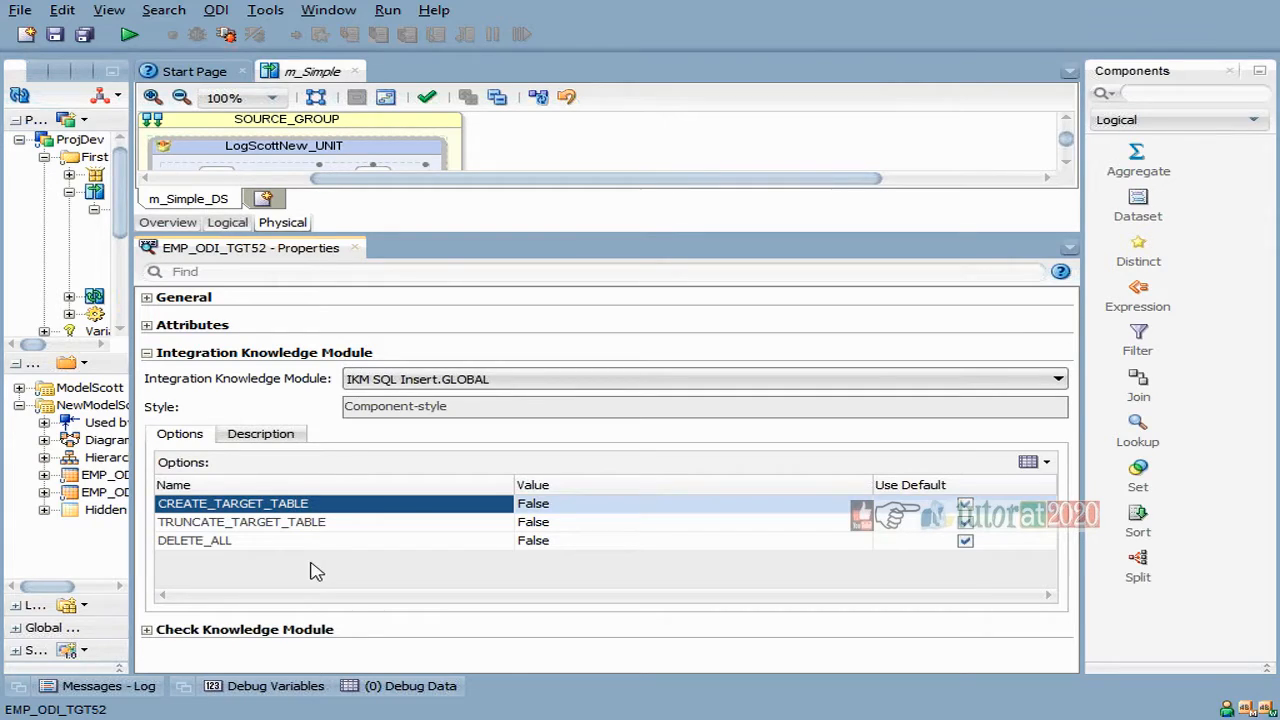
left_click(240, 520)
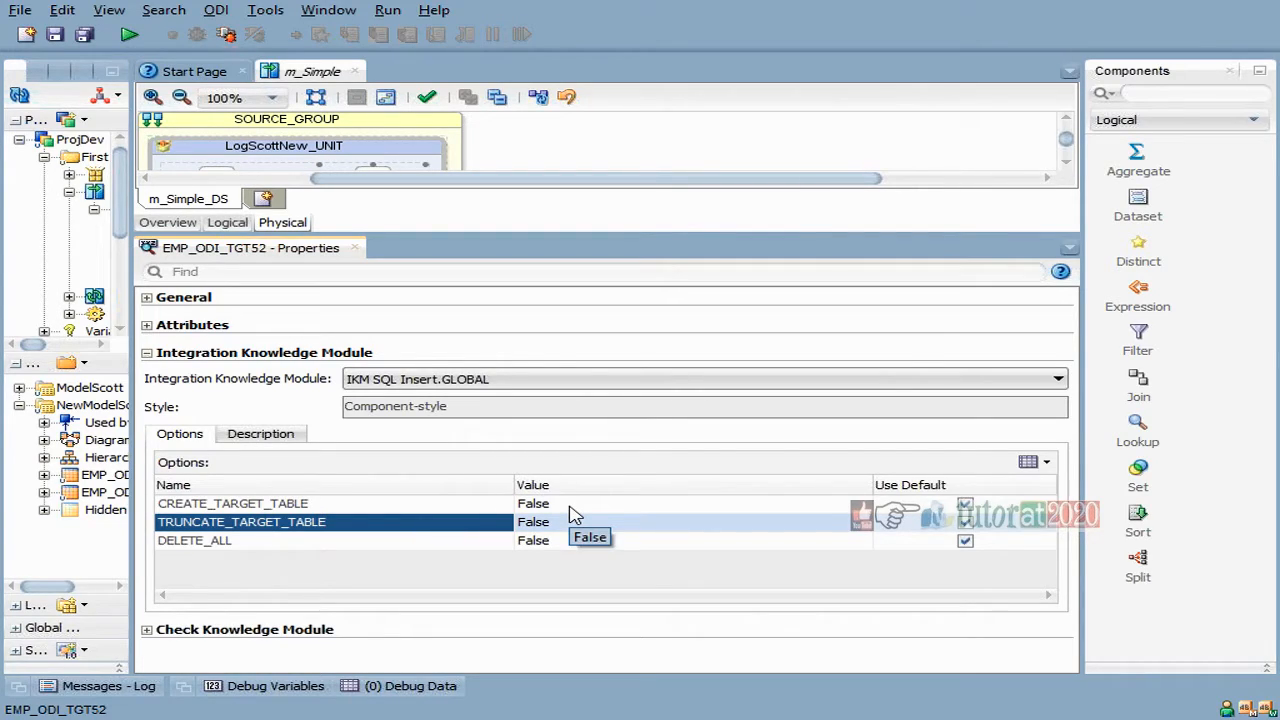
mouse_move(568, 512)
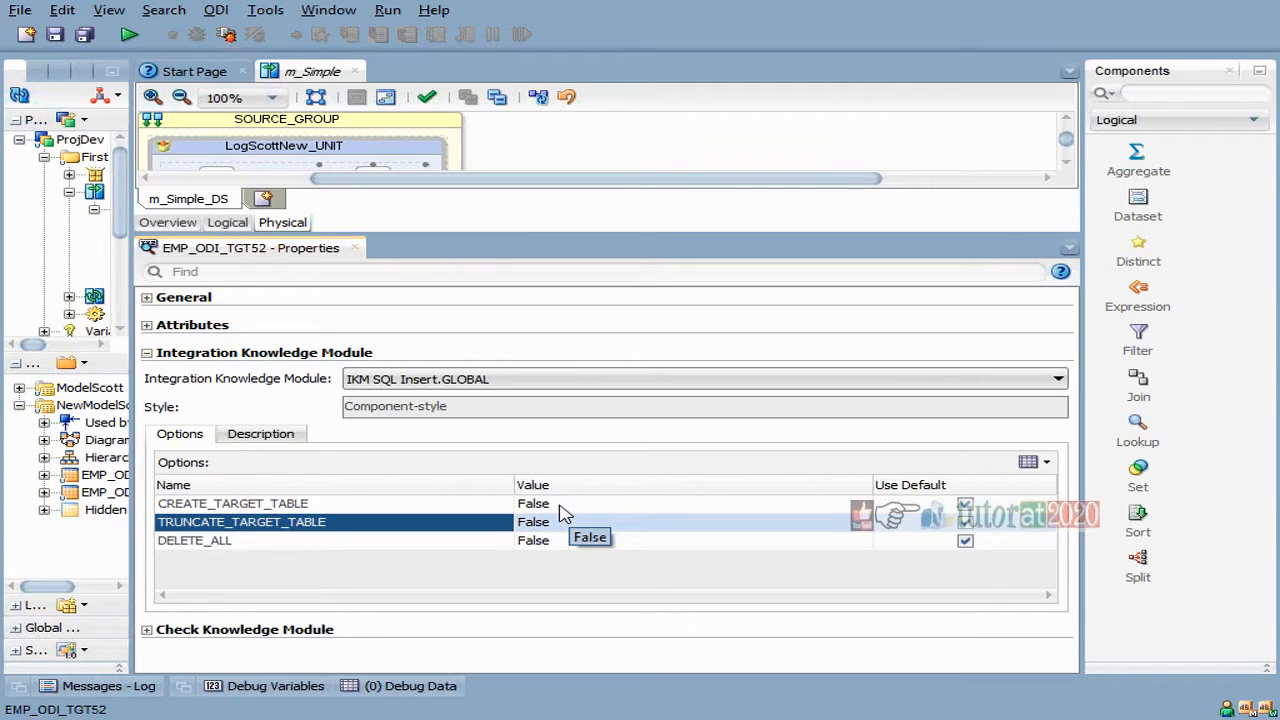
mouse_move(528, 524)
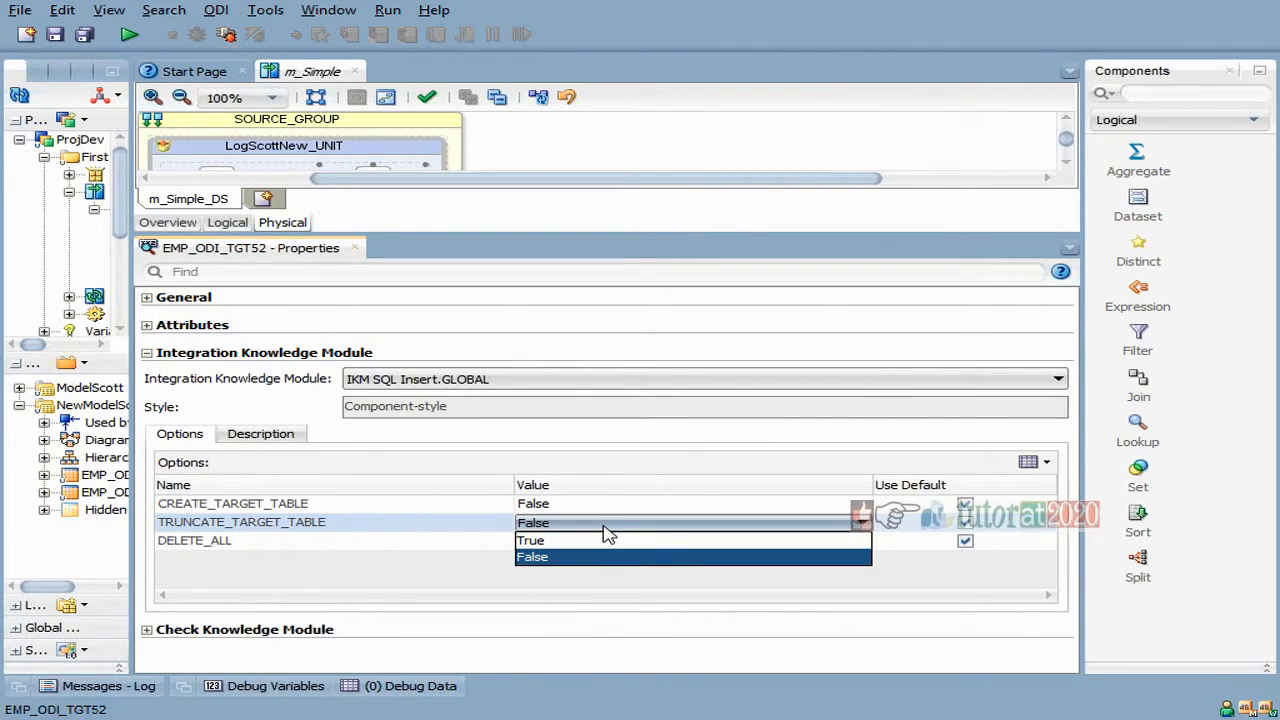
left_click(530, 540)
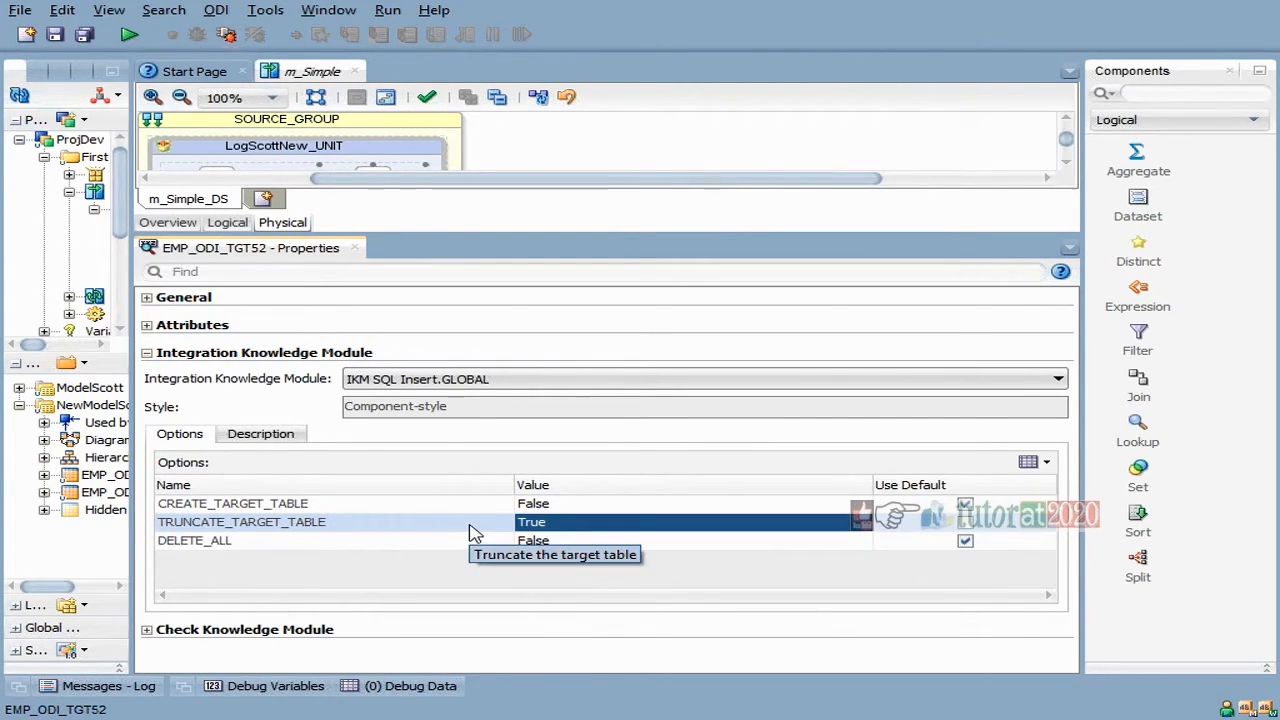
mouse_move(476, 532)
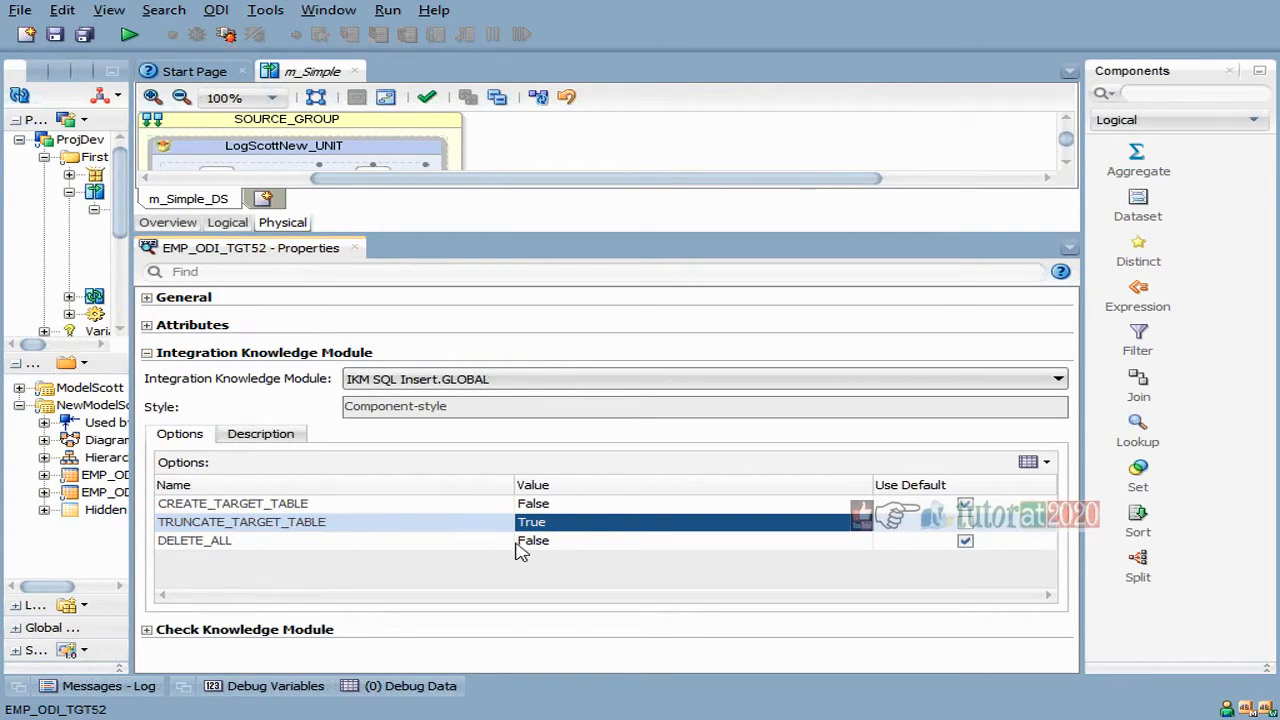
mouse_move(388, 544)
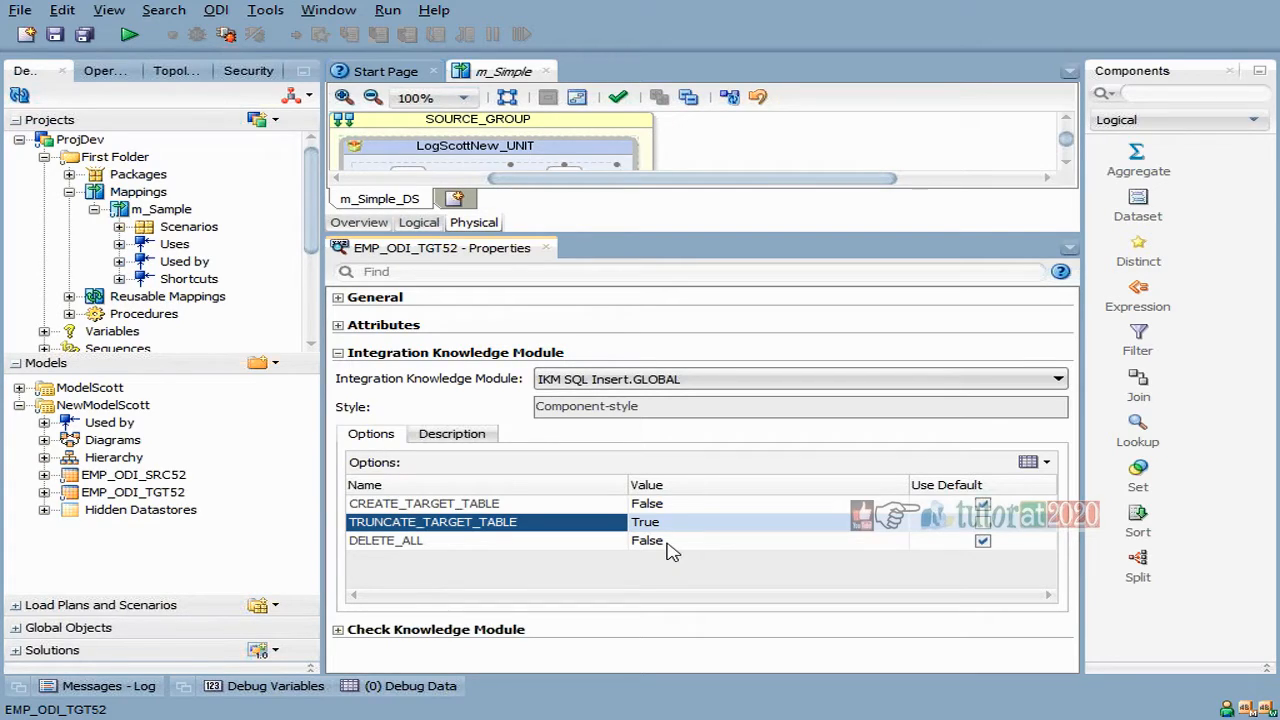
mouse_move(696, 556)
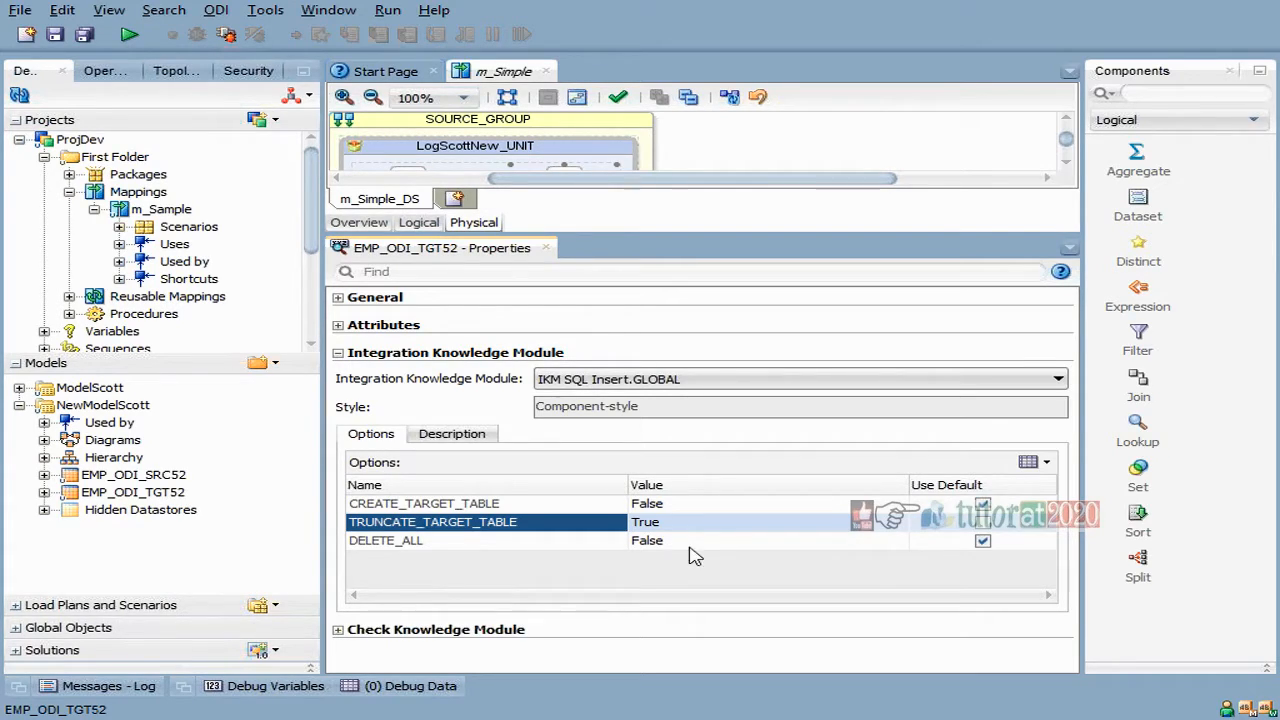
mouse_move(684, 528)
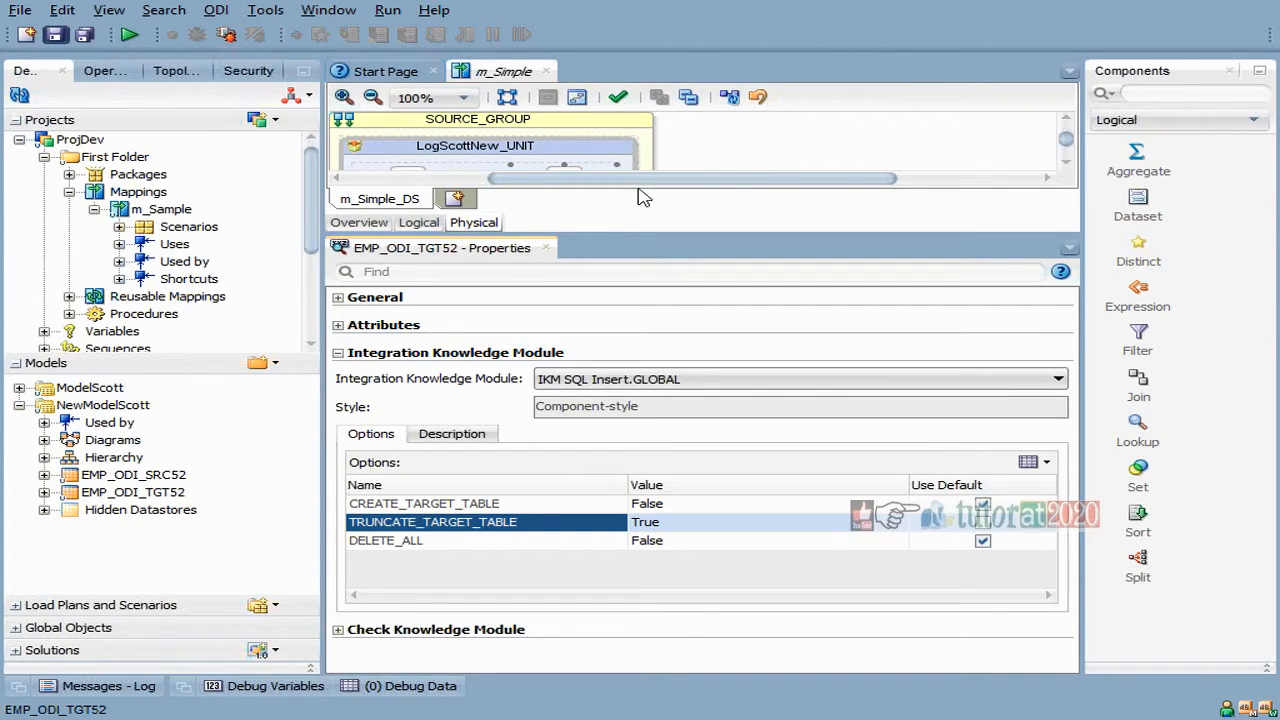
Step: Save m_Simple and run it with Global context and the local agent, dismissing the Session started message
left_click(84, 34)
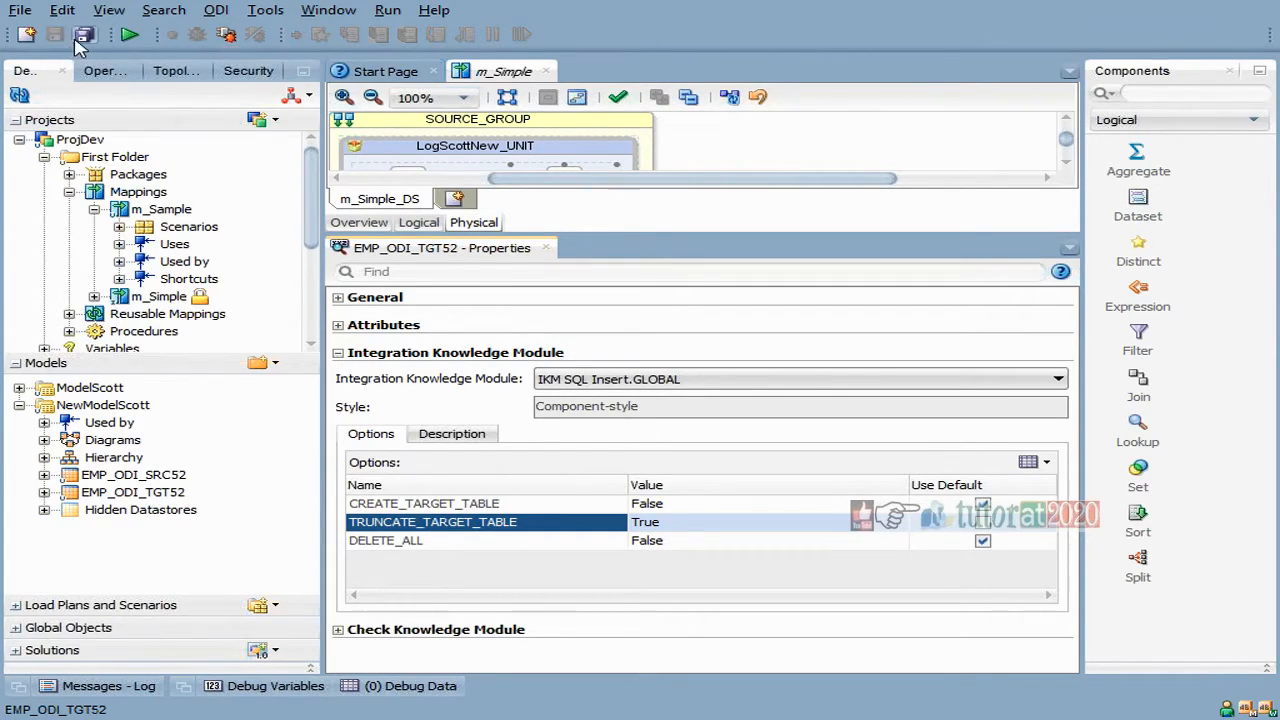
left_click(128, 34)
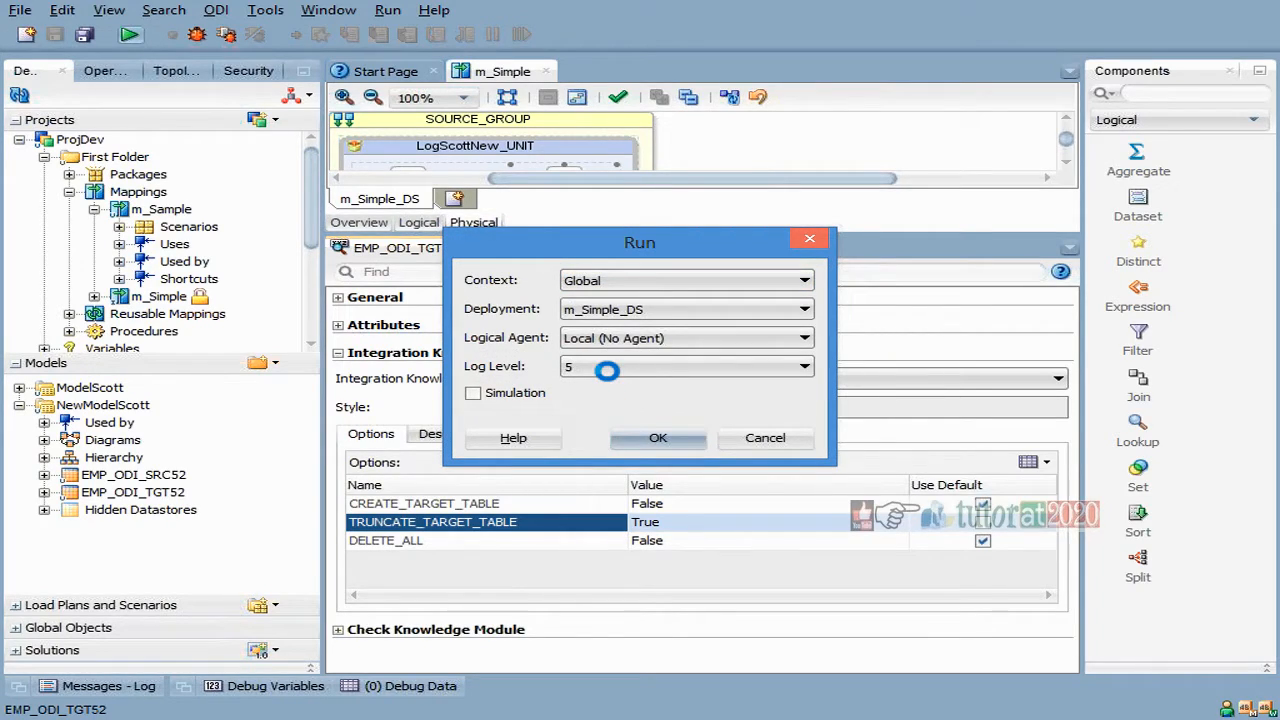
mouse_move(596, 328)
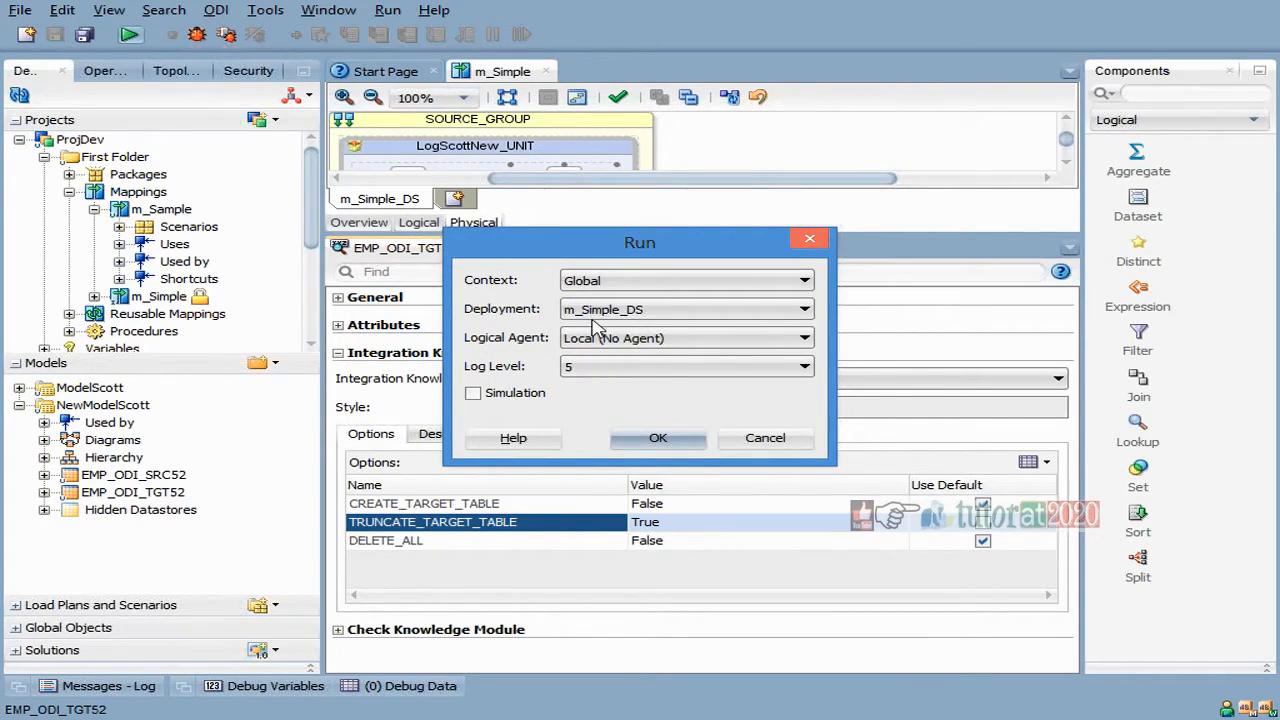
left_click(658, 436)
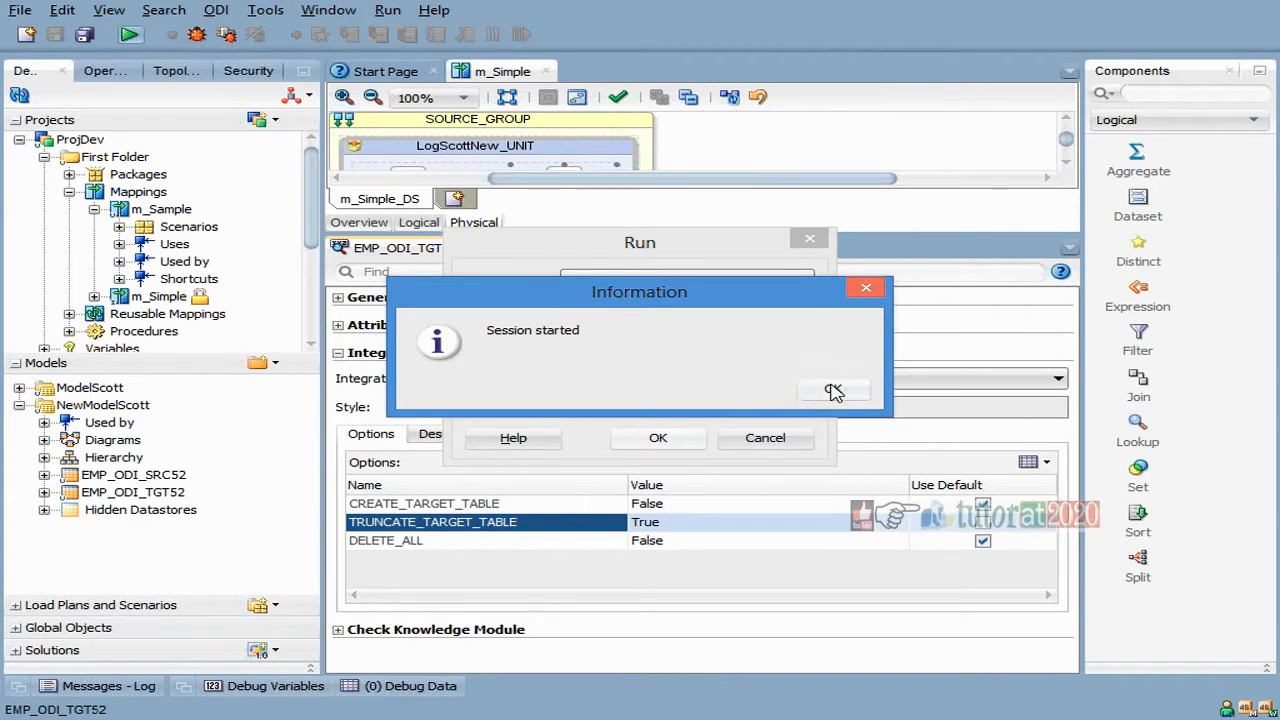
left_click(832, 390)
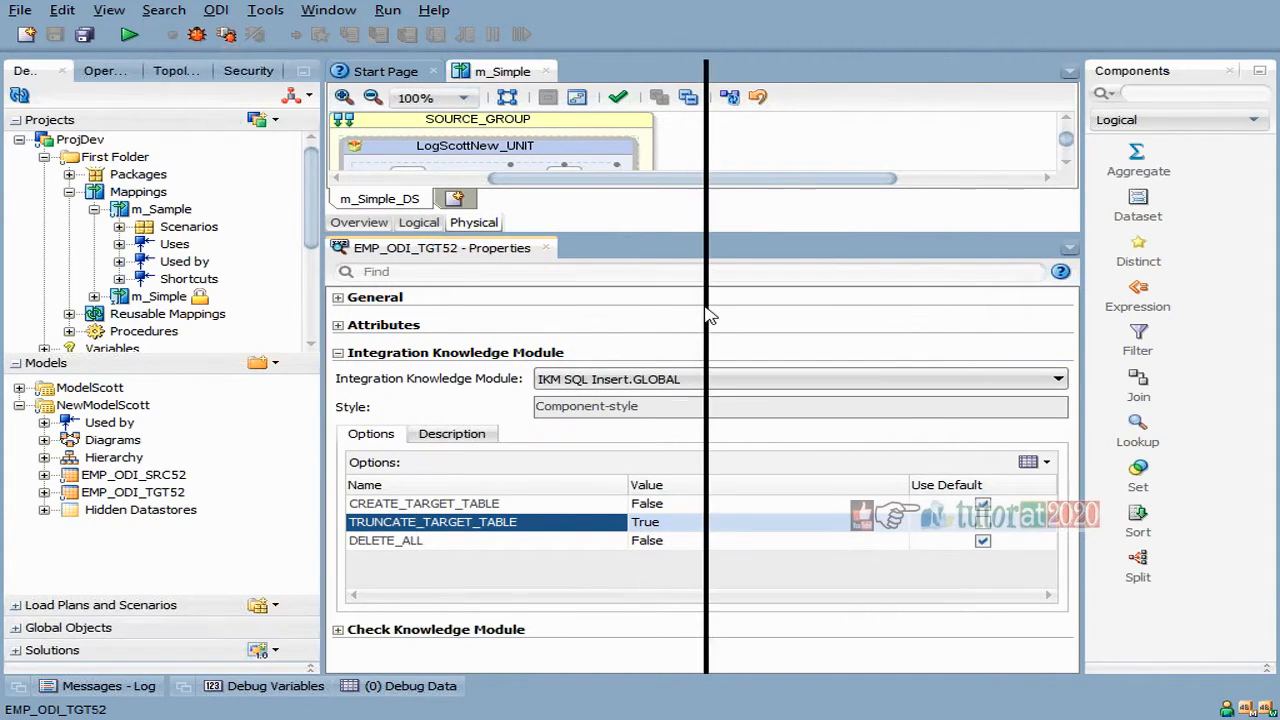
Step: In Operator, expand today's m_Simple_DS session and open the '30 - Truncate target table' task
left_click(104, 70)
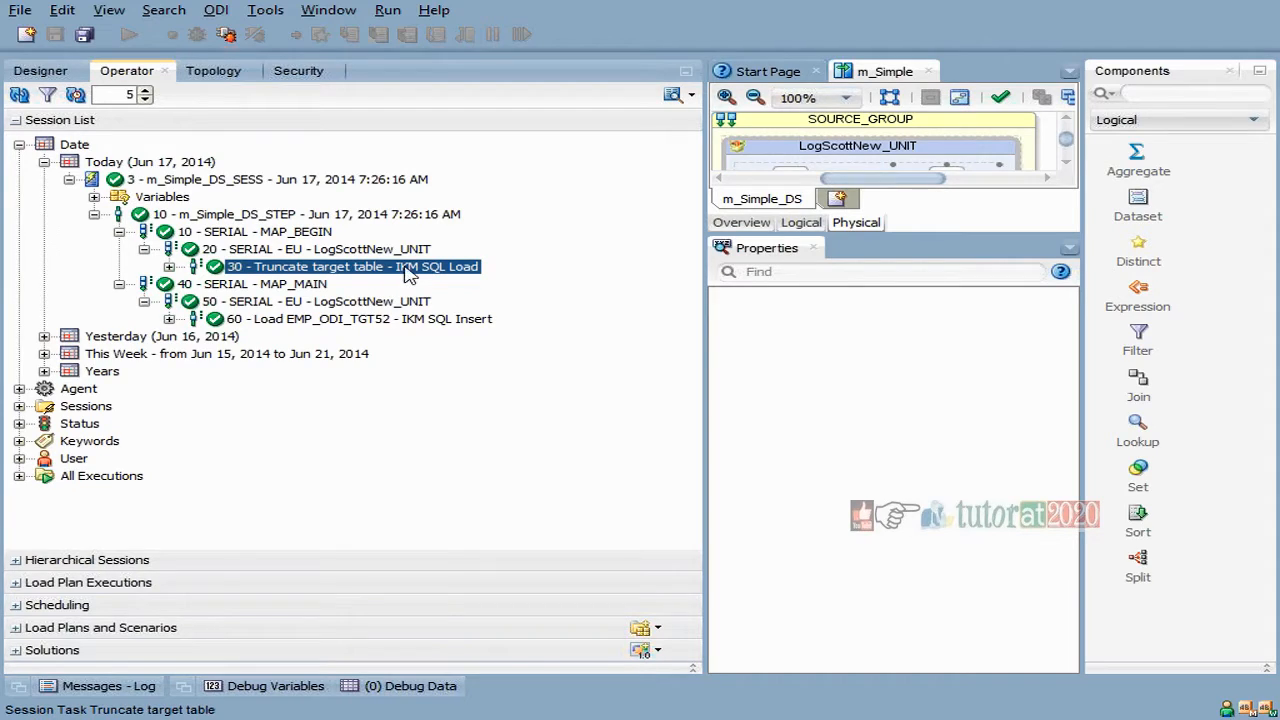
mouse_move(300, 296)
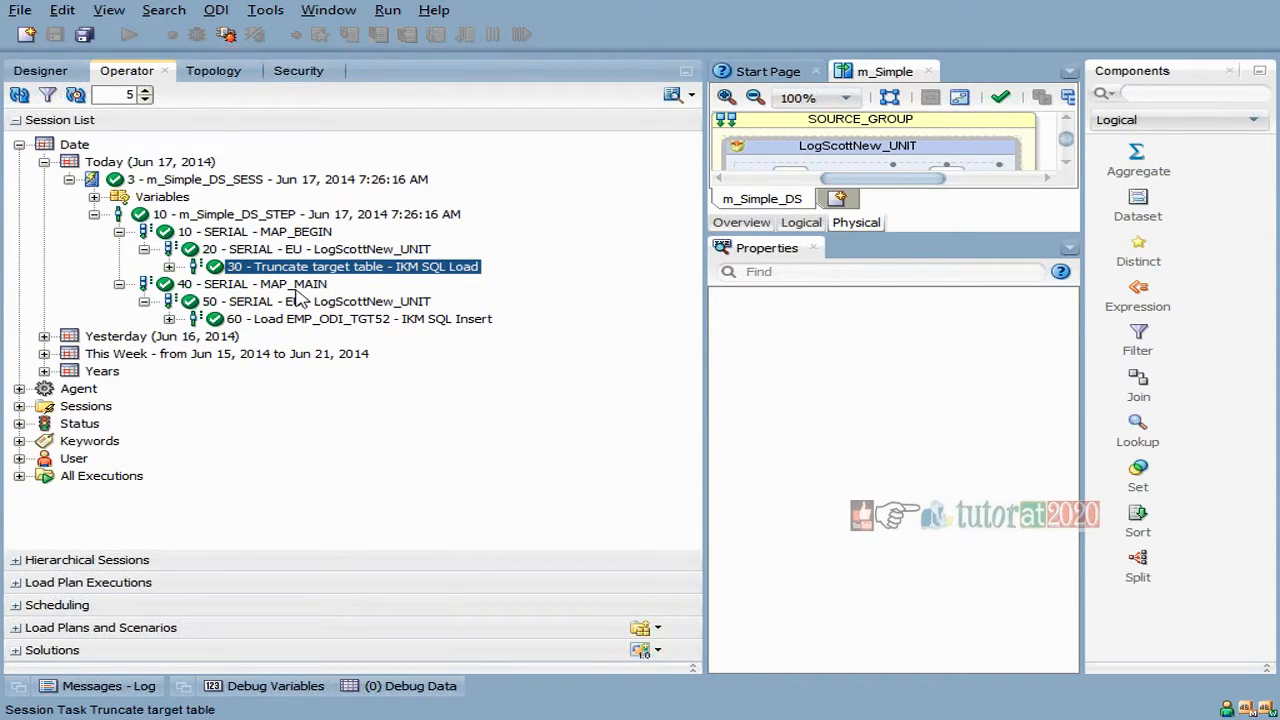
left_click(252, 284)
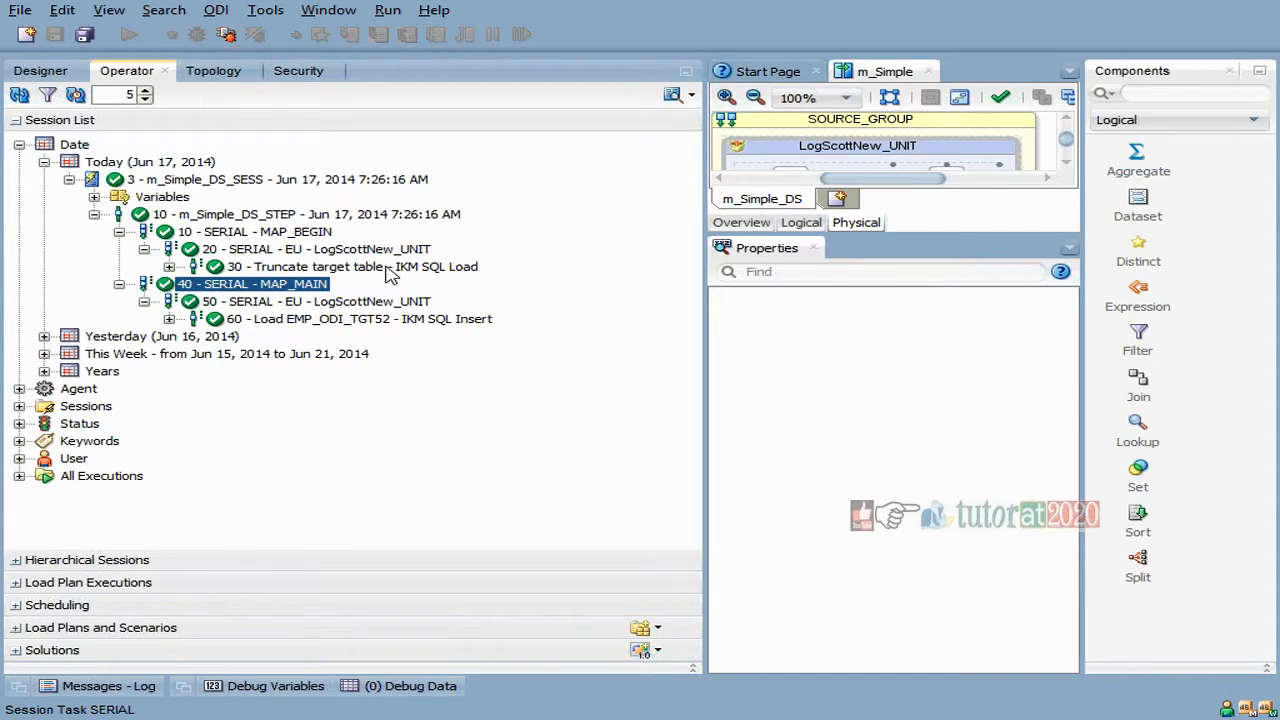
left_click(350, 266)
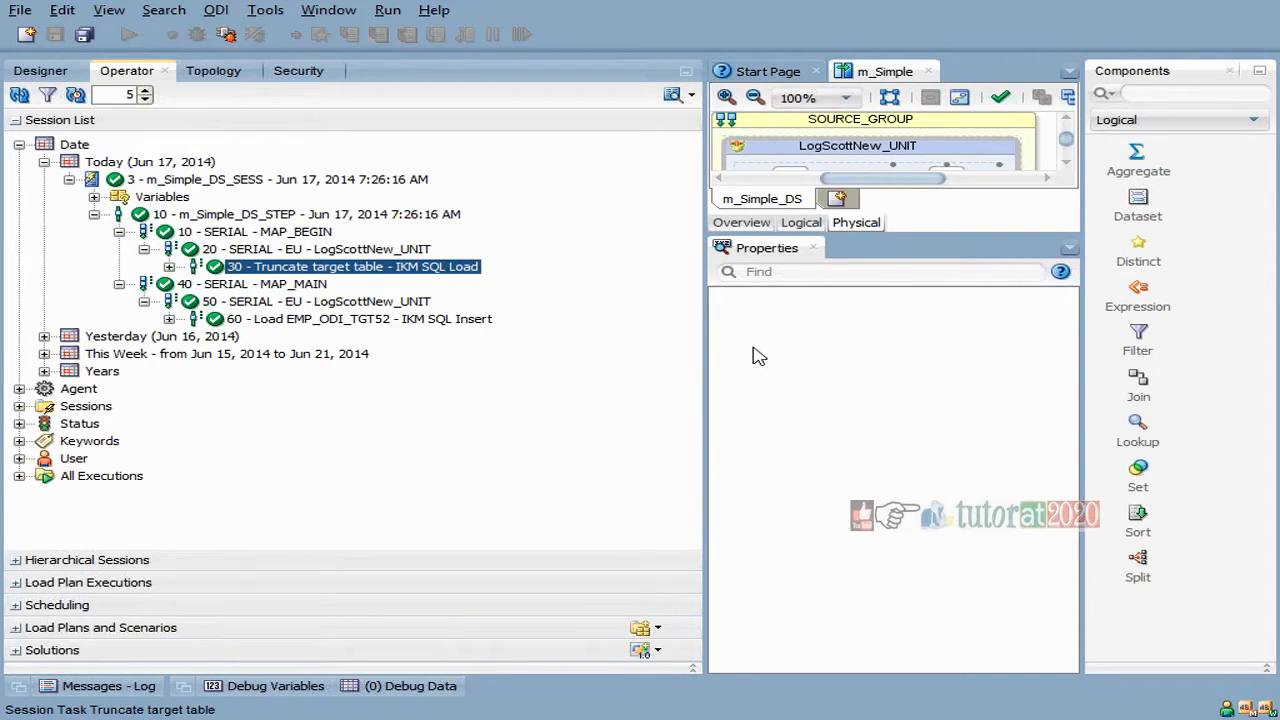
double_click(352, 266)
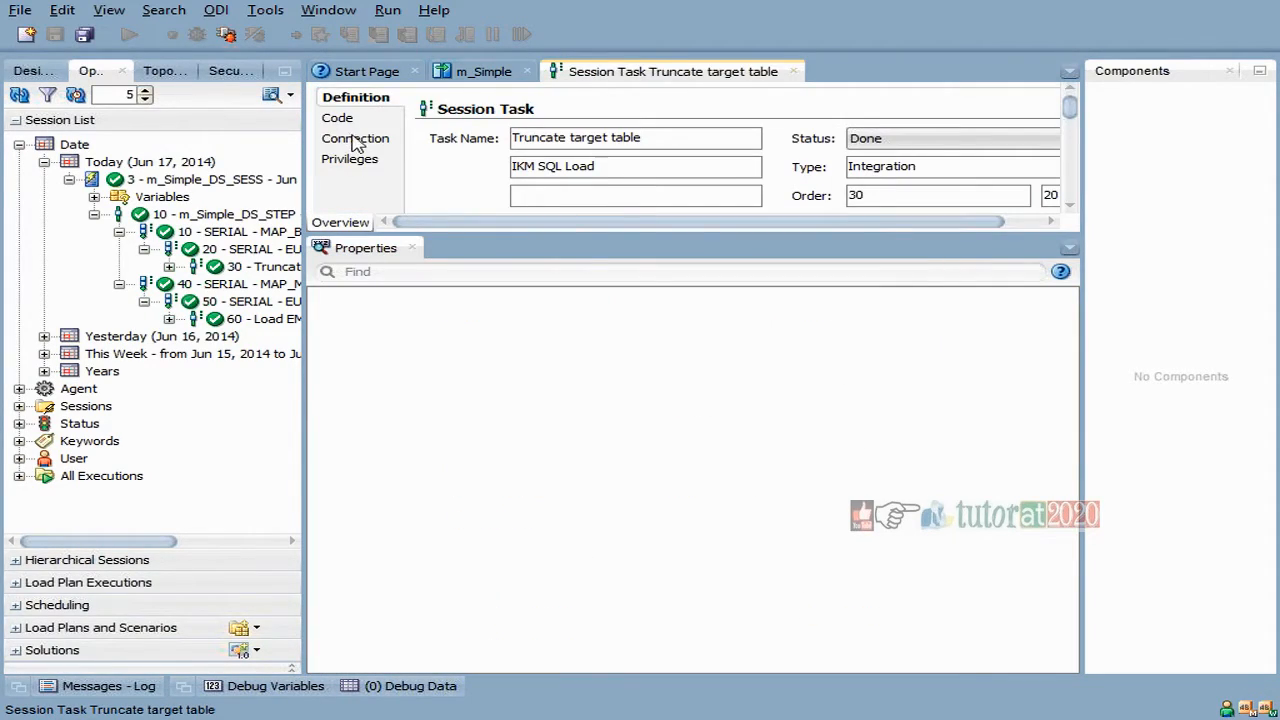
Step: Review the executed truncate code and the INSERT INTO SCOTT.EMP_ODI_TGT52 from EMP_ODI_SRC52, then return to m_Simple
left_click(338, 116)
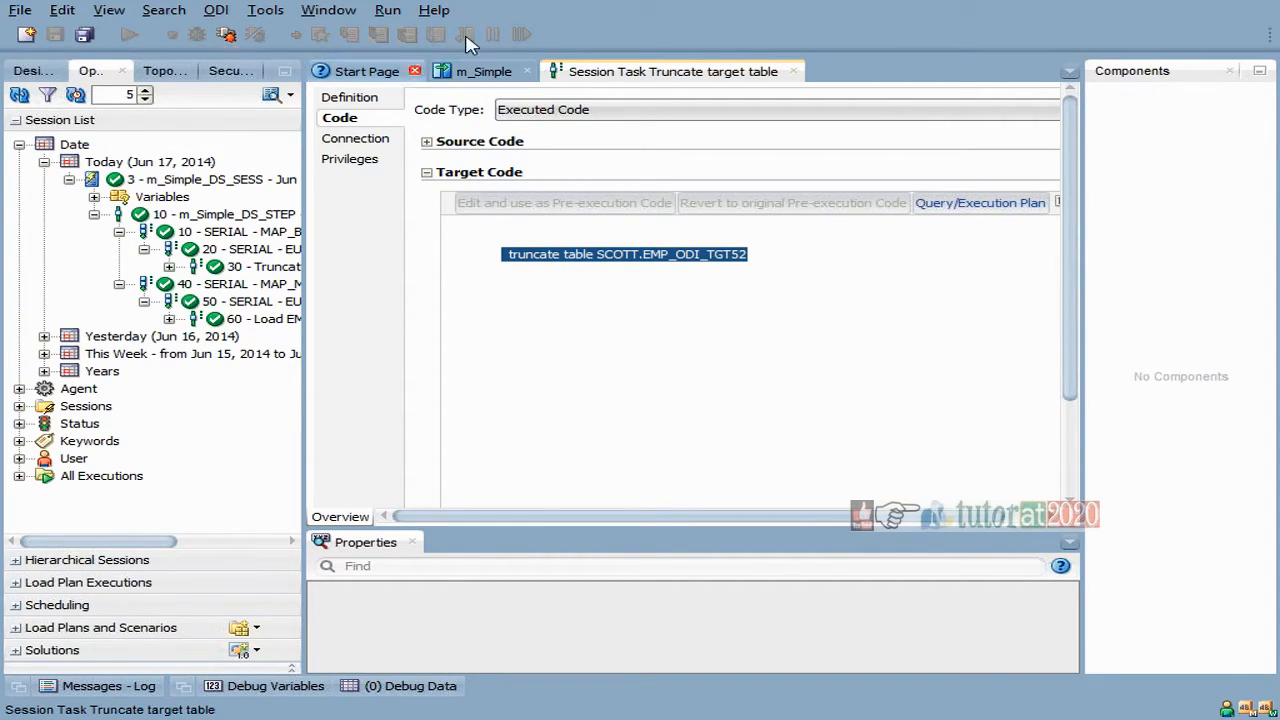
left_click(484, 72)
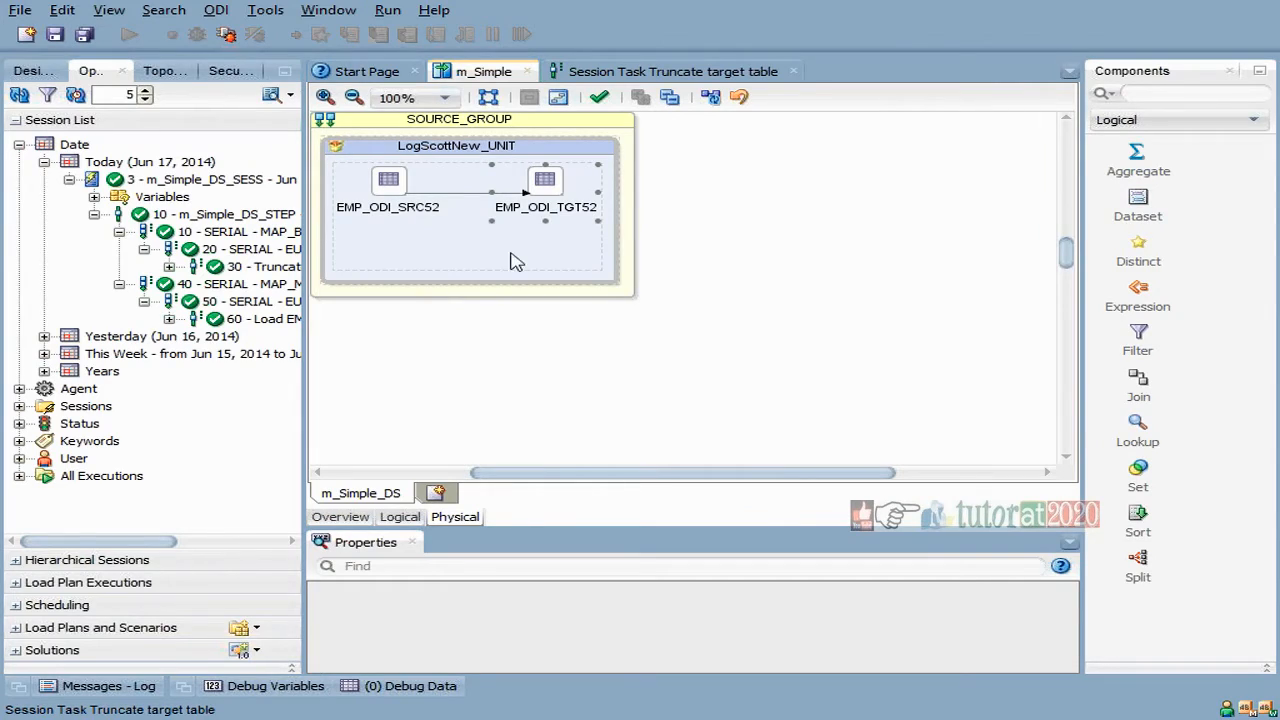
left_click(544, 180)
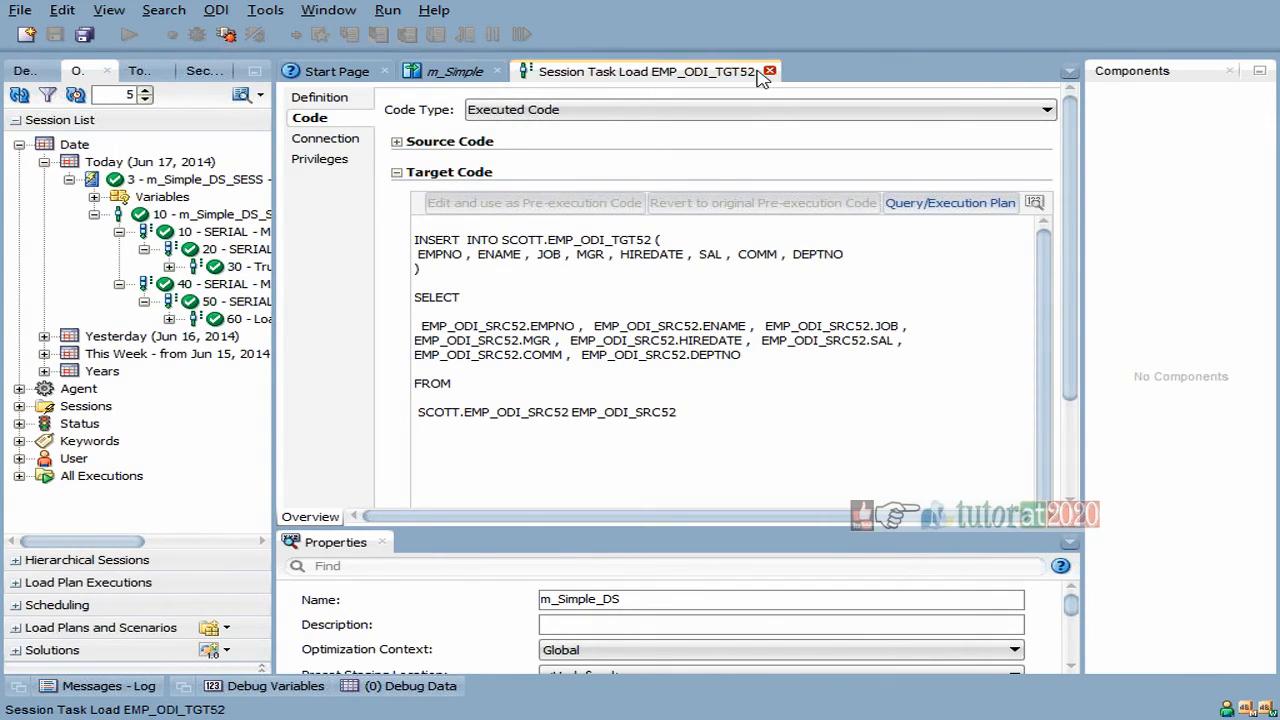
left_click(768, 72)
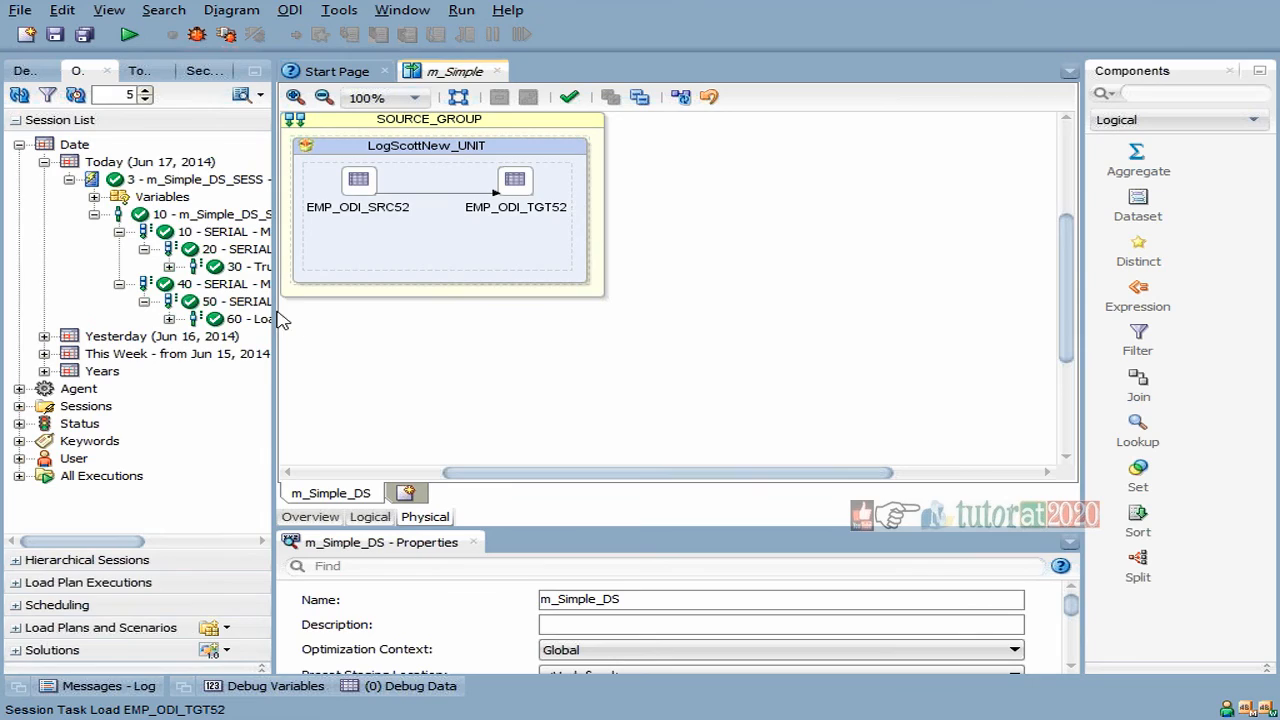